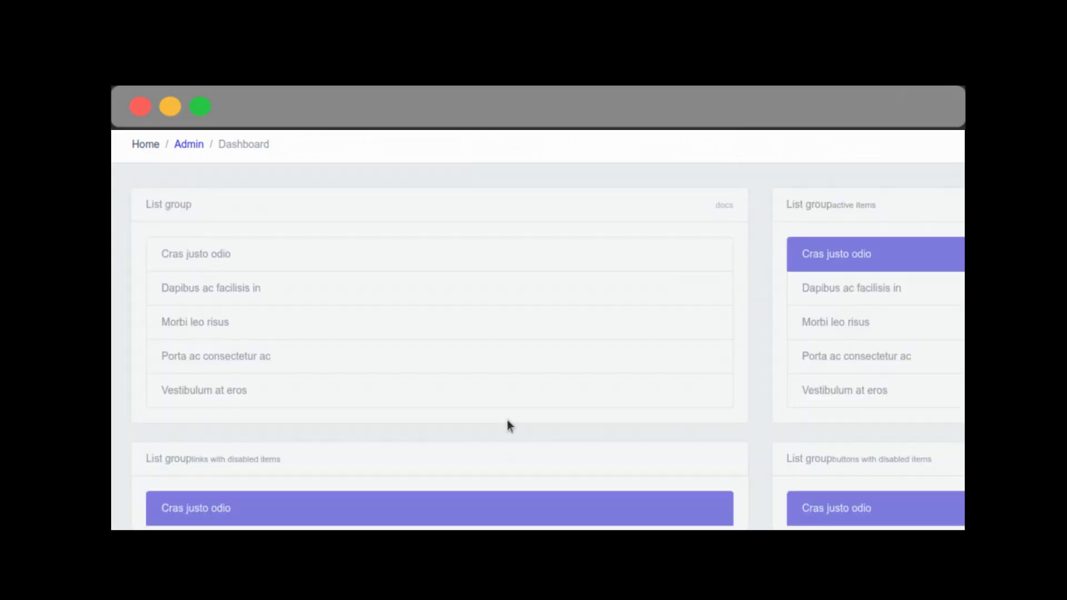
Step: Scroll through ProductListComponent, which injects GETS_PRODUCTS and sets products$ from getAll()
{"action": "scroll", "scroll_direction": "down", "scroll_amount": 3}
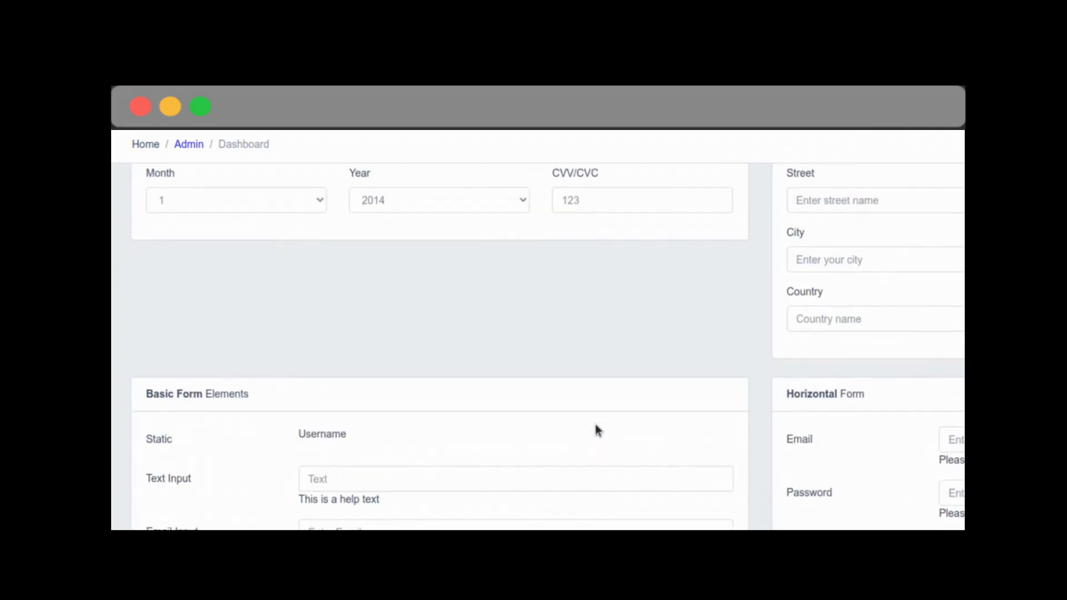
{"action": "scroll", "scroll_direction": "down", "scroll_amount": 3}
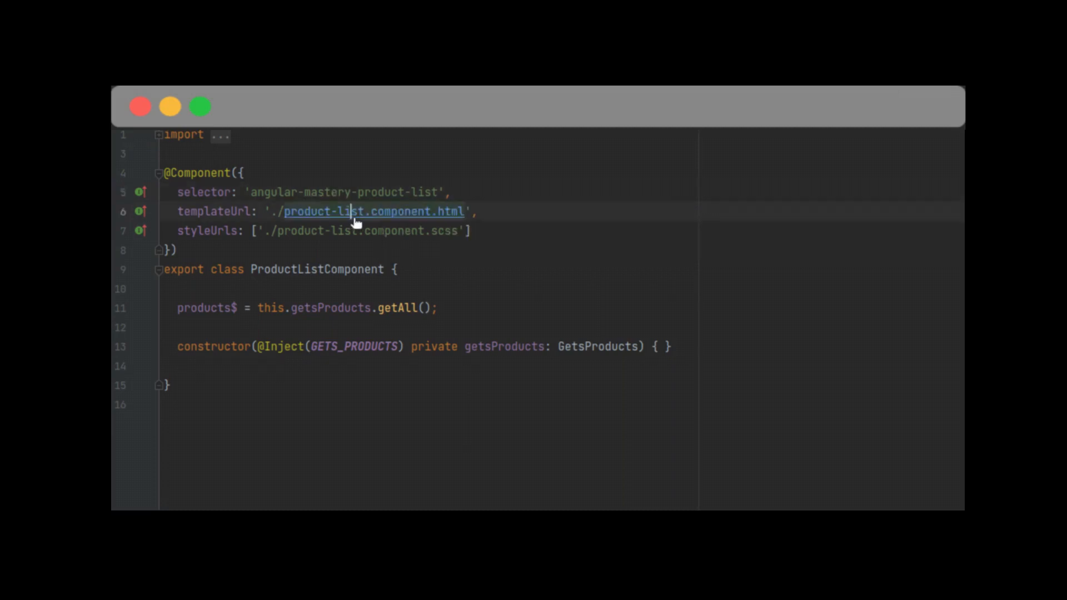
Step: Open Generate Code with Angular Schematics from the project context menu
{"action": "left_click", "coordinate": [373, 211]}
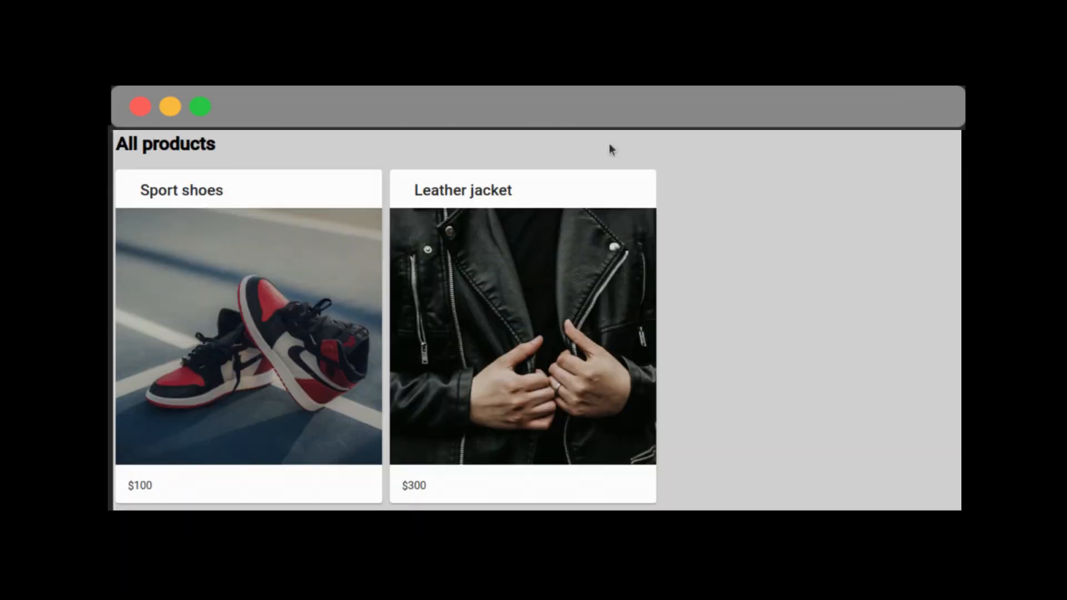
{"action": "mouse_move", "coordinate": [855, 367]}
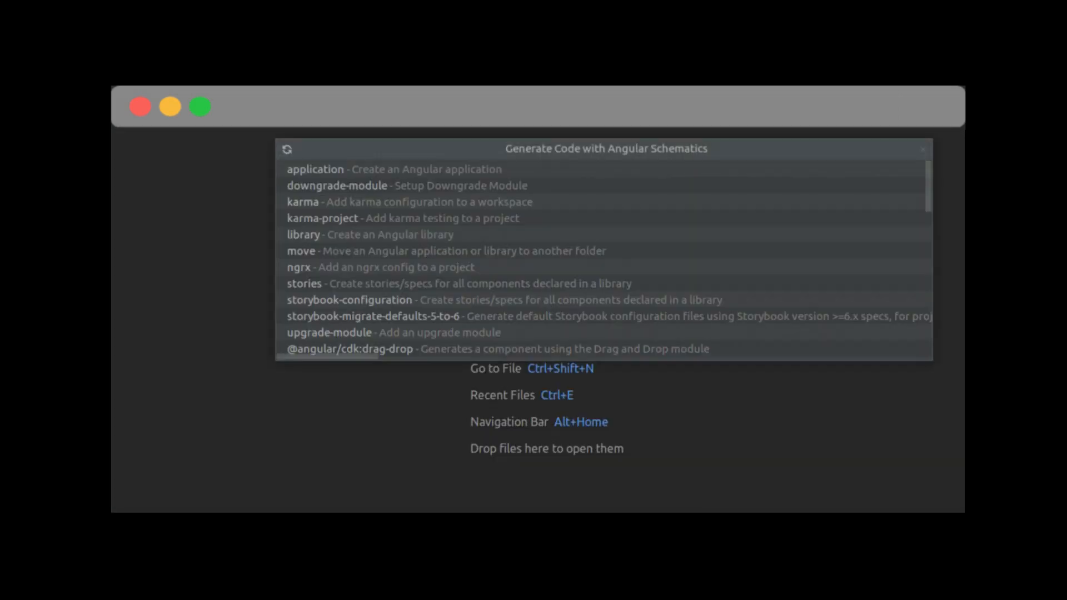
Step: Generate a library at architectures/ssc and create an infrastructure directory
{"action": "type", "text": "lib"}
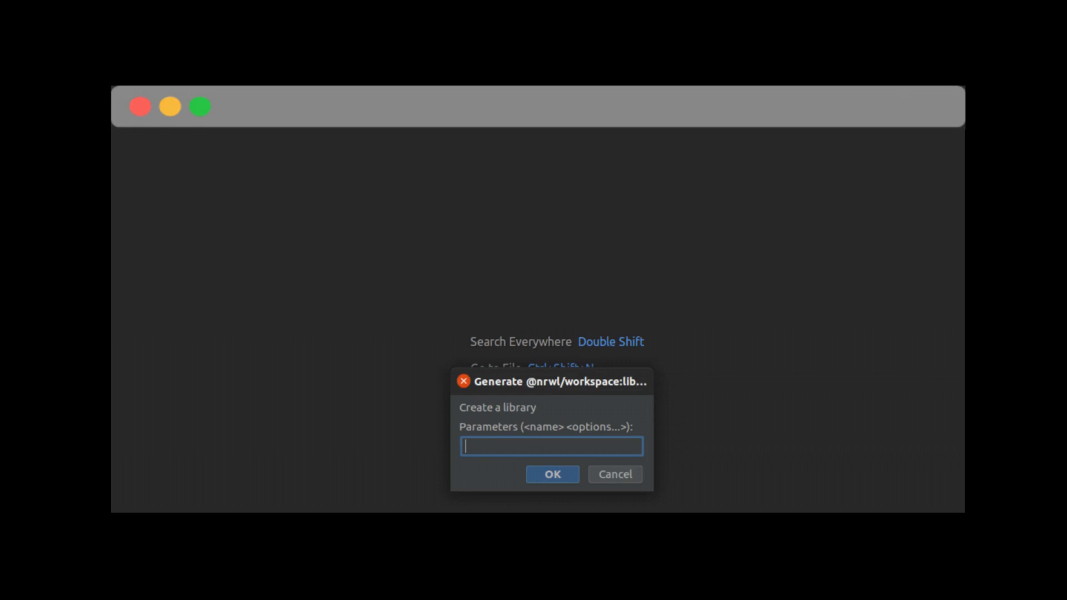
{"action": "type", "text": "architectu"}
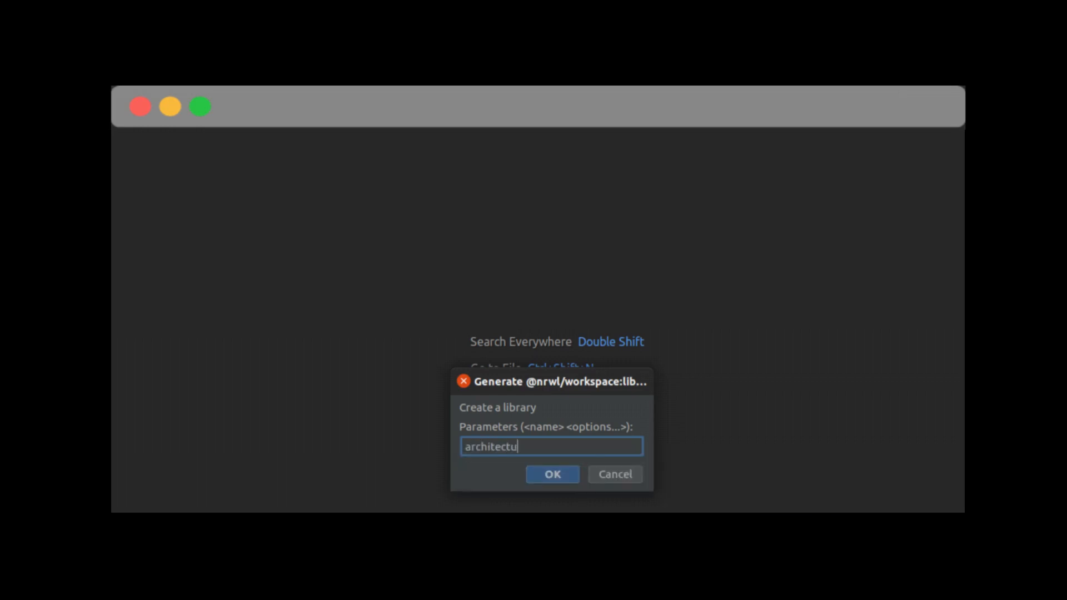
{"action": "type", "text": "res/ssc"}
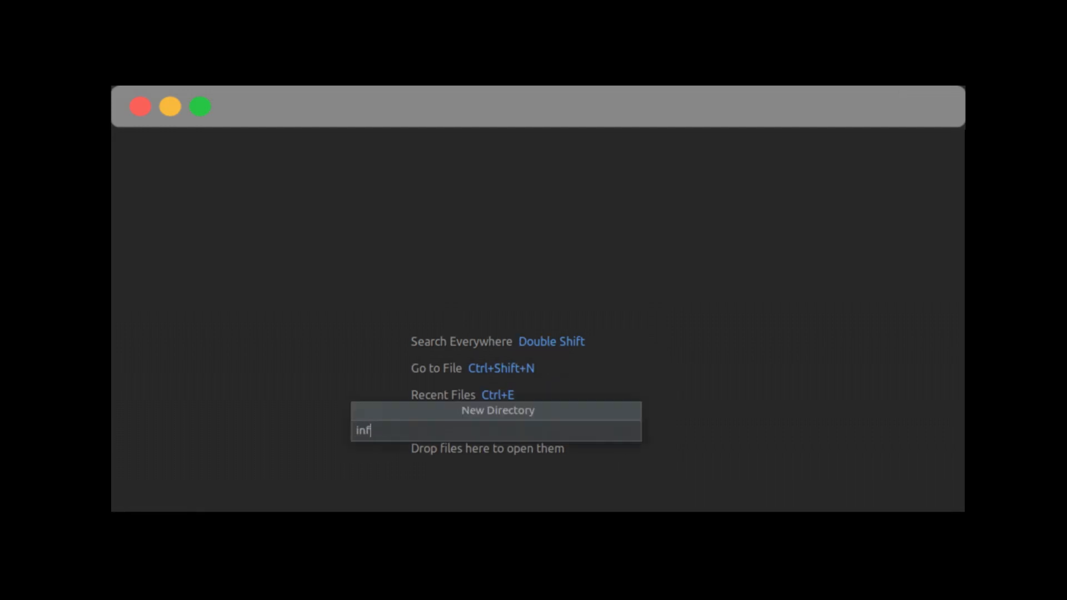
{"action": "type", "text": "rastructure"}
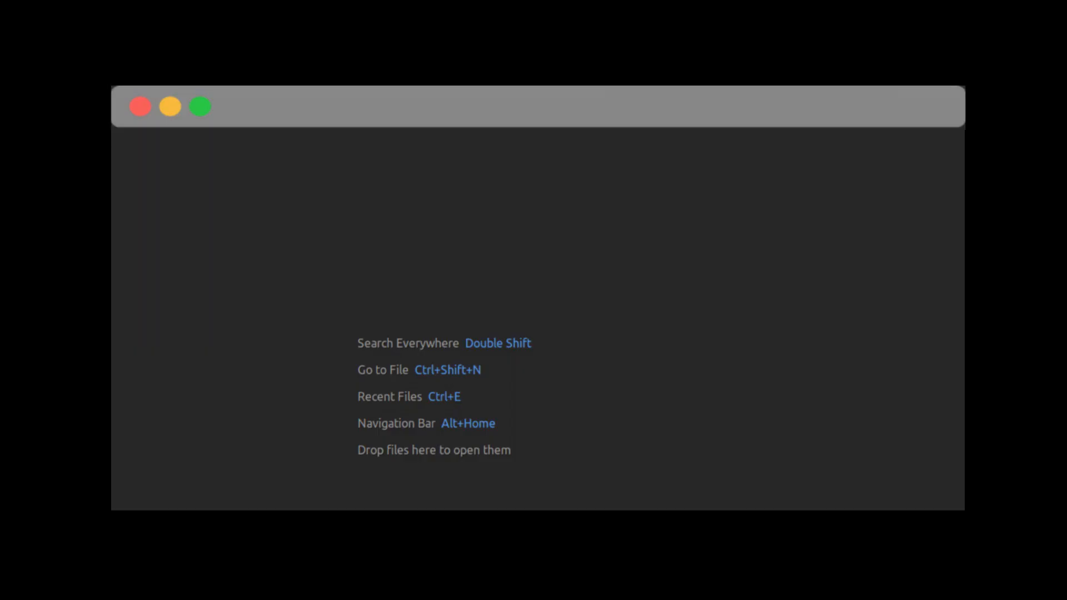
Step: Create the product file with a Product interface: id, name, imageUrl, price: string
{"action": "type", "text": "produ"}
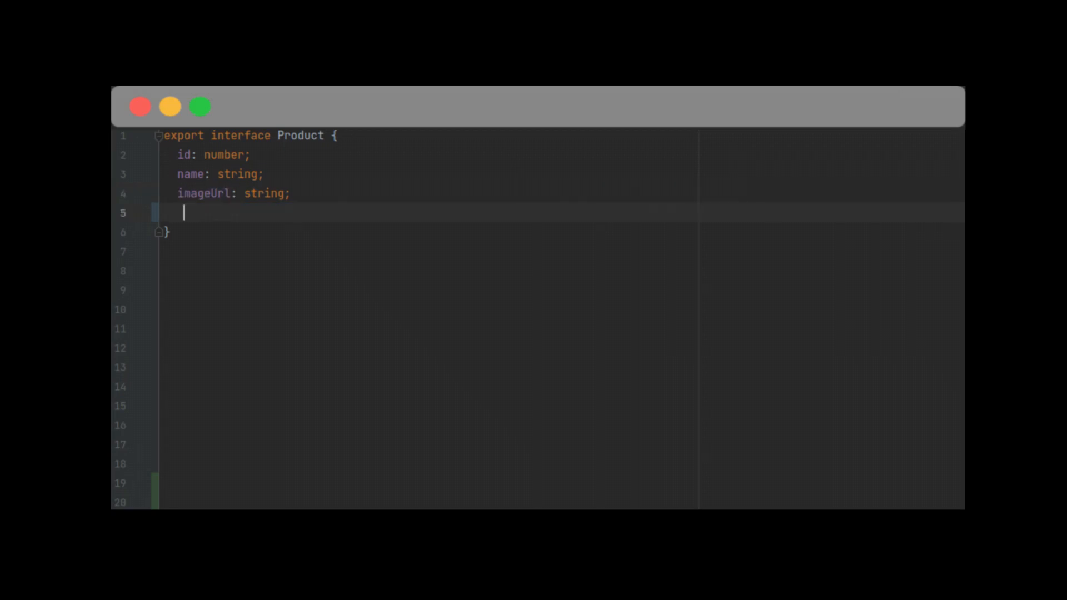
{"action": "type", "text": "price: string;"}
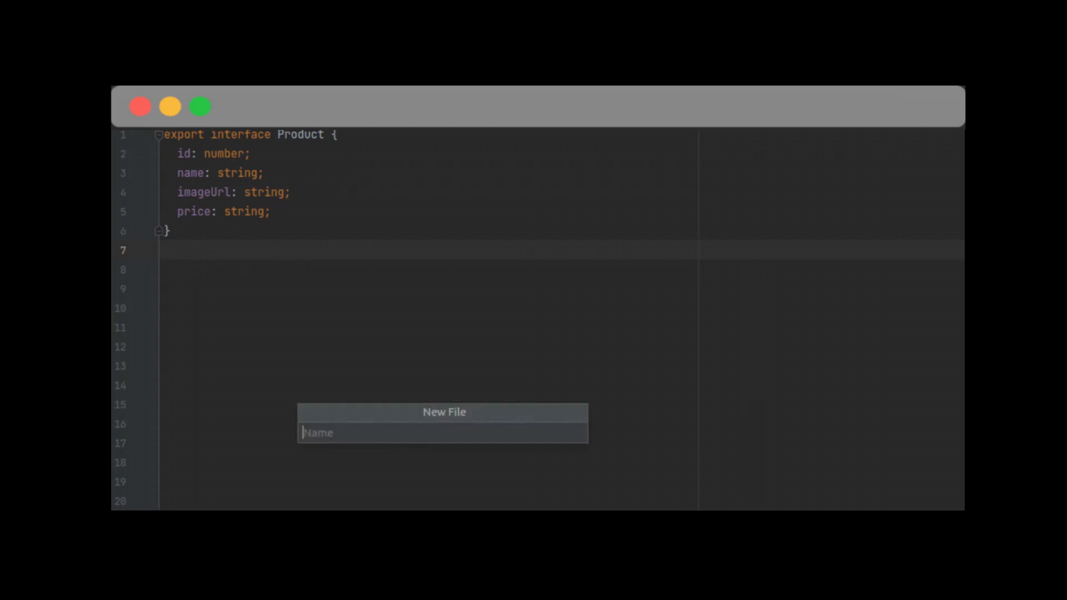
Step: Create gets-products with a GetsProducts interface declaring getAll(): Observable<Product[]>
{"action": "type", "text": "gets-"}
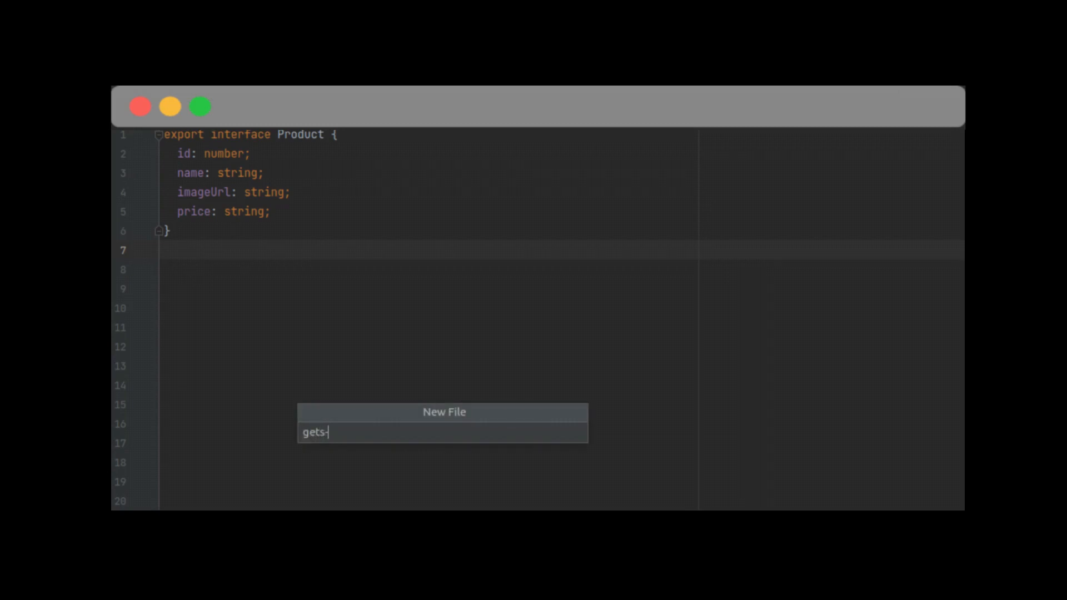
{"action": "type", "text": "products"}
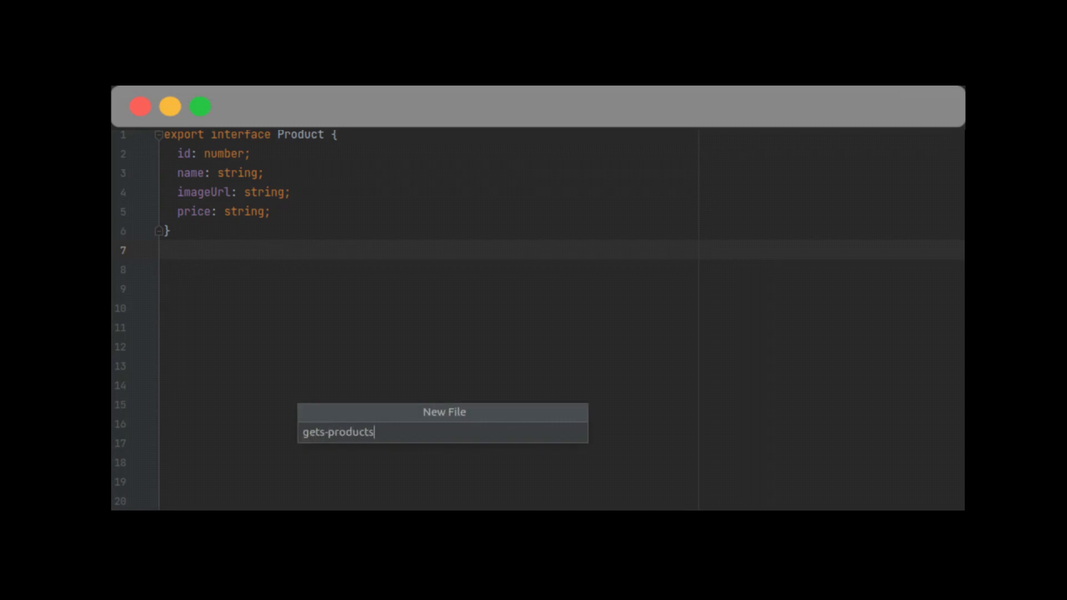
{"action": "key", "text": "Return"}
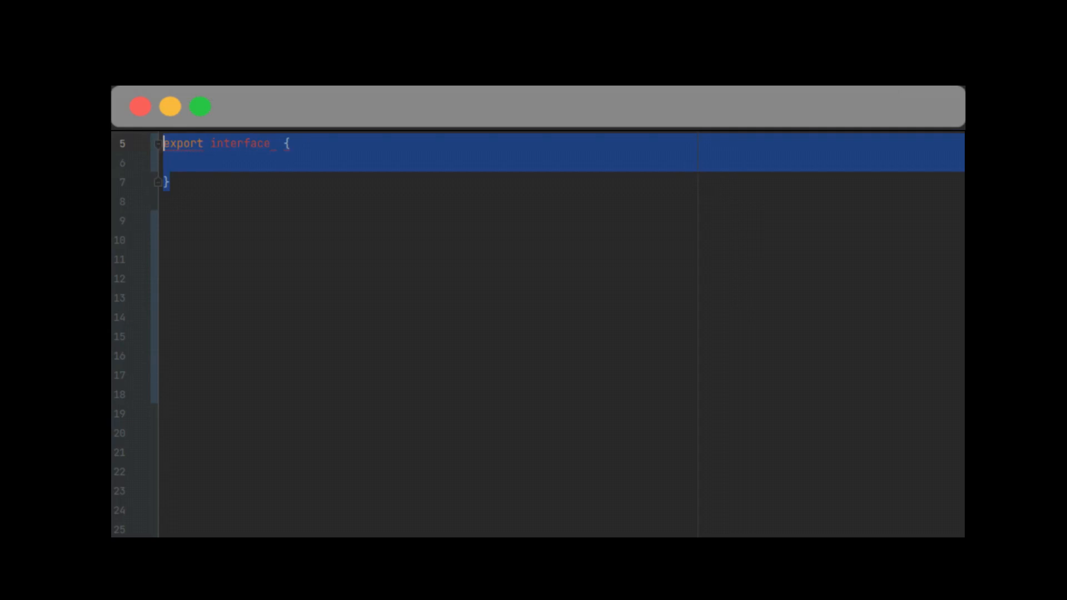
{"action": "type", "text": "GetsProducts"}
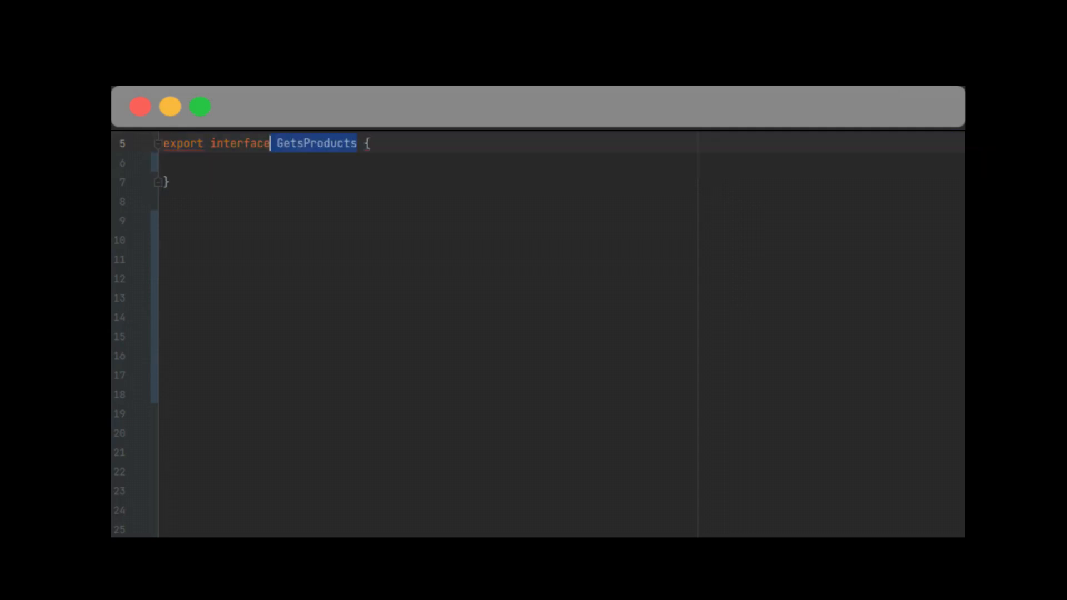
{"action": "type", "text": "getAll():"}
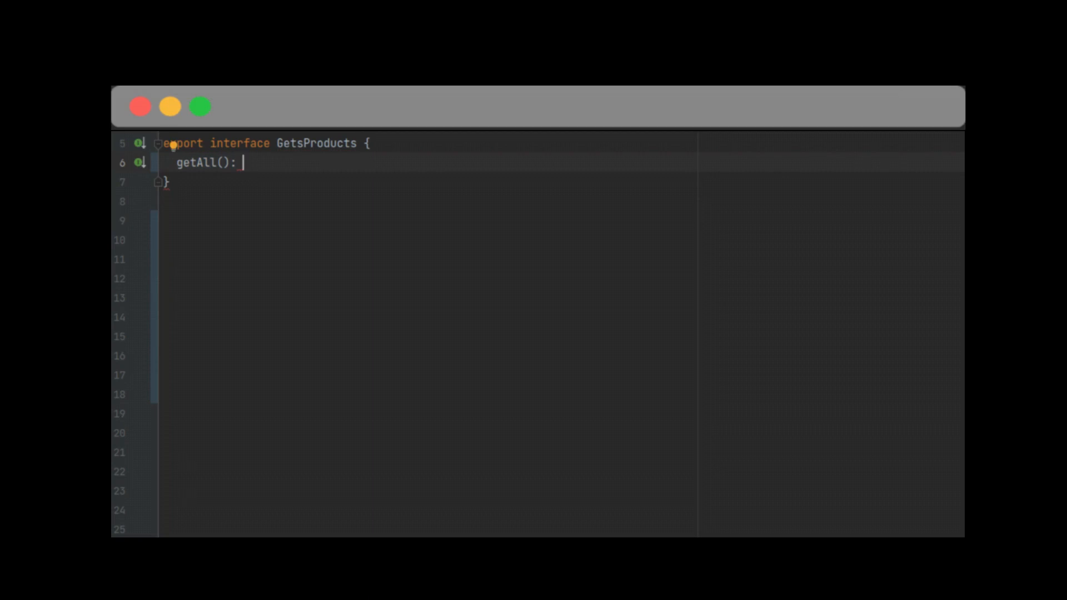
{"action": "type", "text": "Observable<>;"}
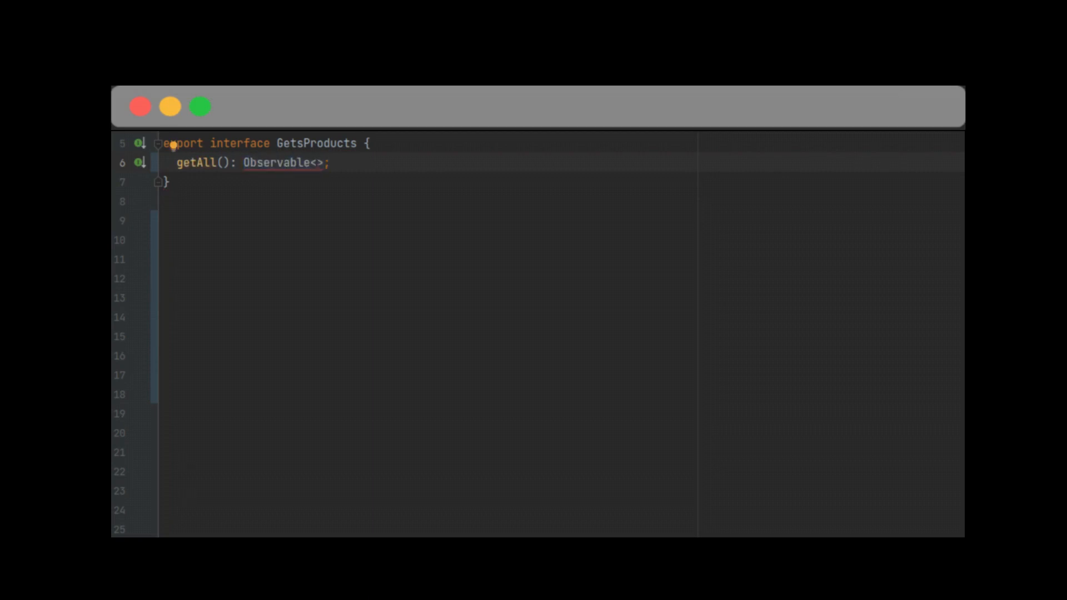
{"action": "type", "text": "Product[]"}
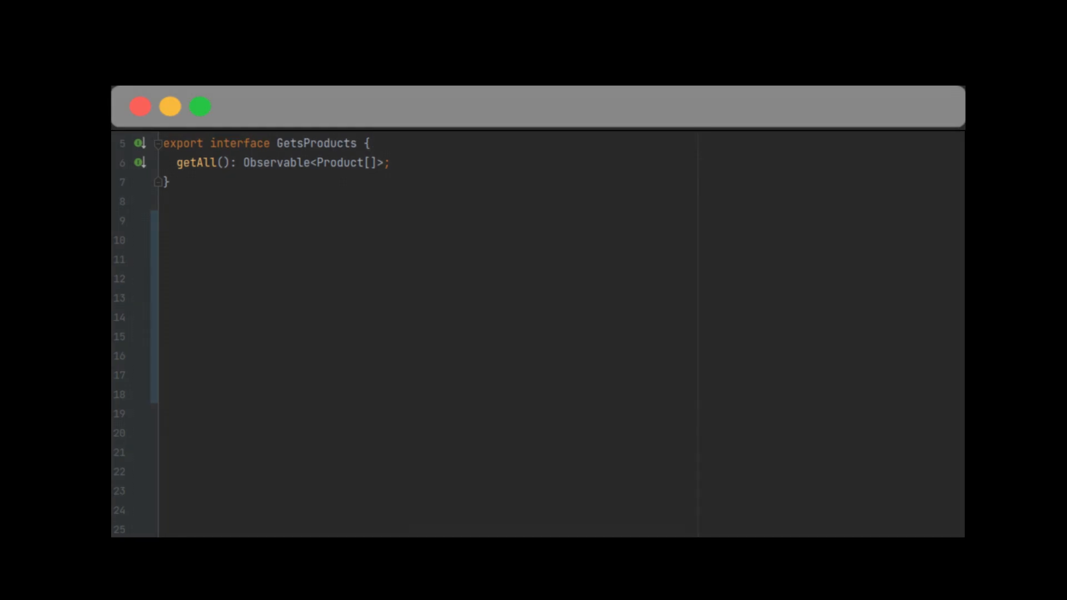
Step: Export a GETS_PRODUCTS constant as new InjectionToken<GetsProducts>()
{"action": "type", "text": "export const GETS_PRODUCTS"}
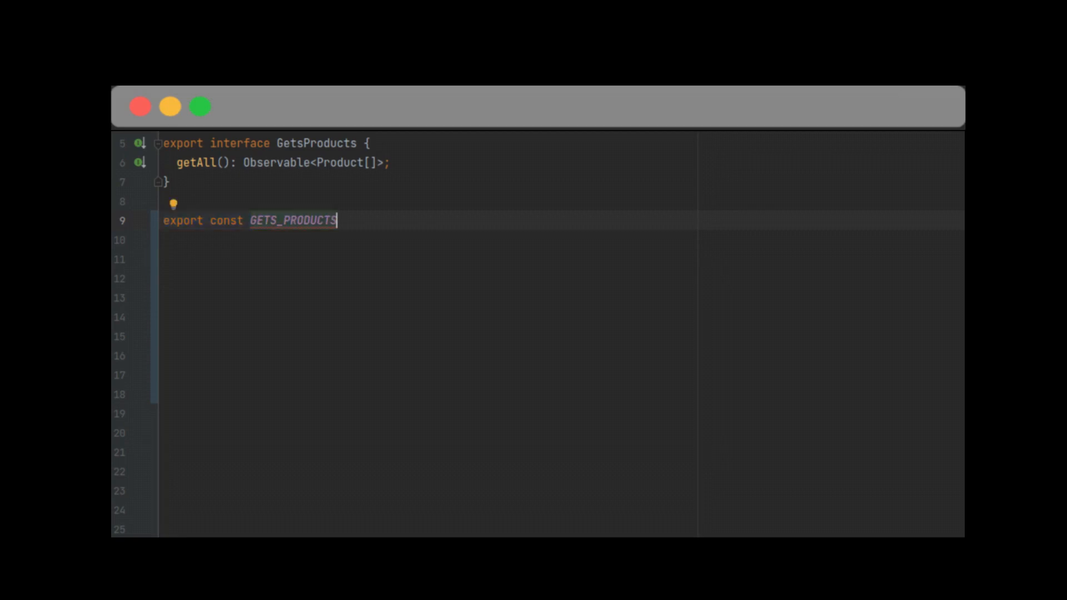
{"action": "type", "text": "= new InjectionToken();"}
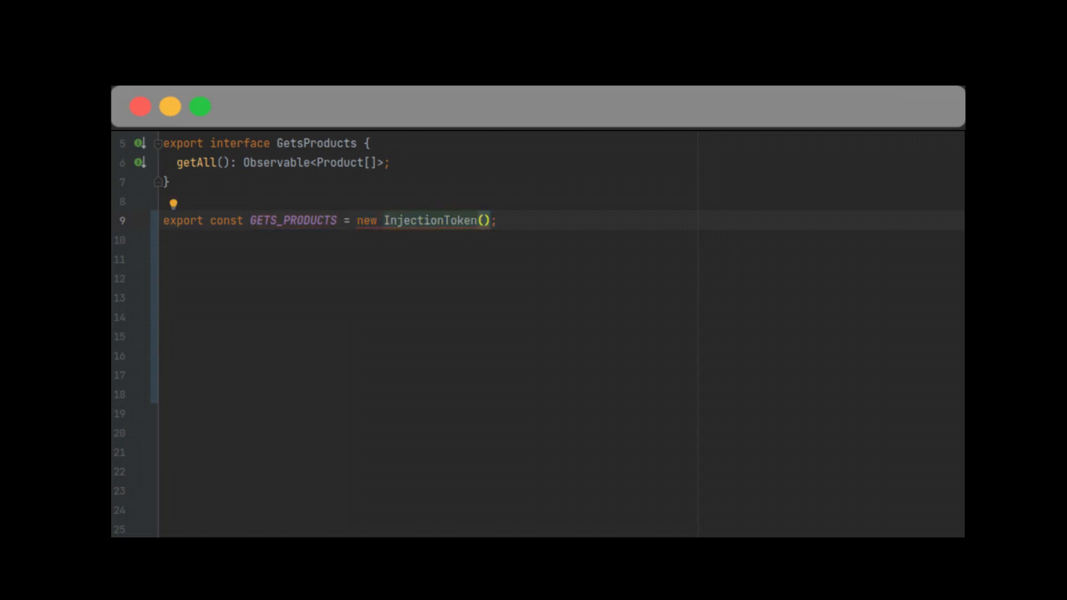
{"action": "type", "text": "<GetsProducts>"}
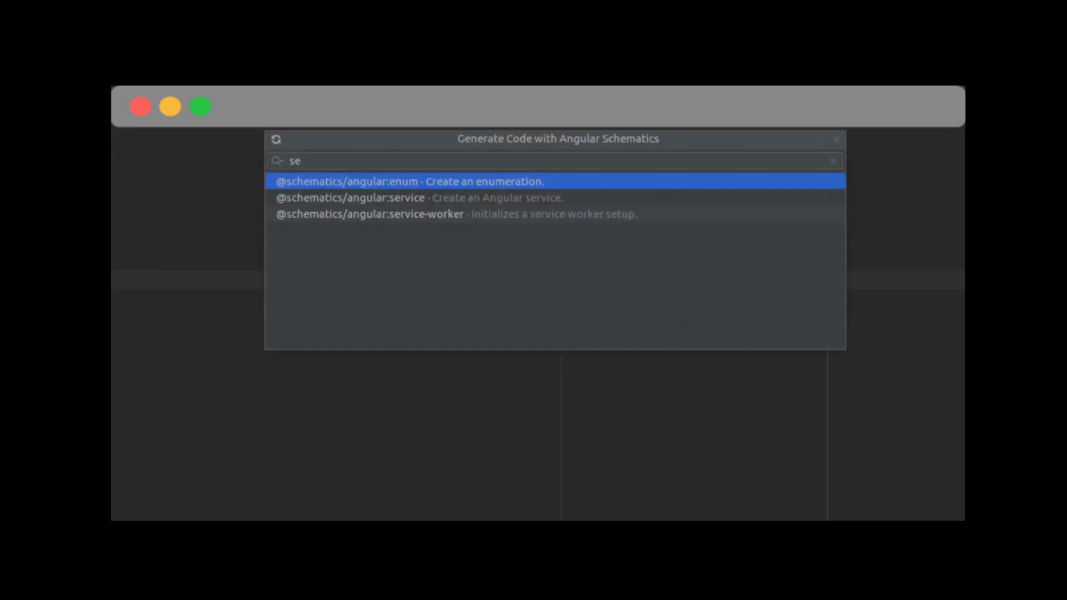
Step: Generate an Angular service named HttpProducts
{"action": "type", "text": "rvice"}
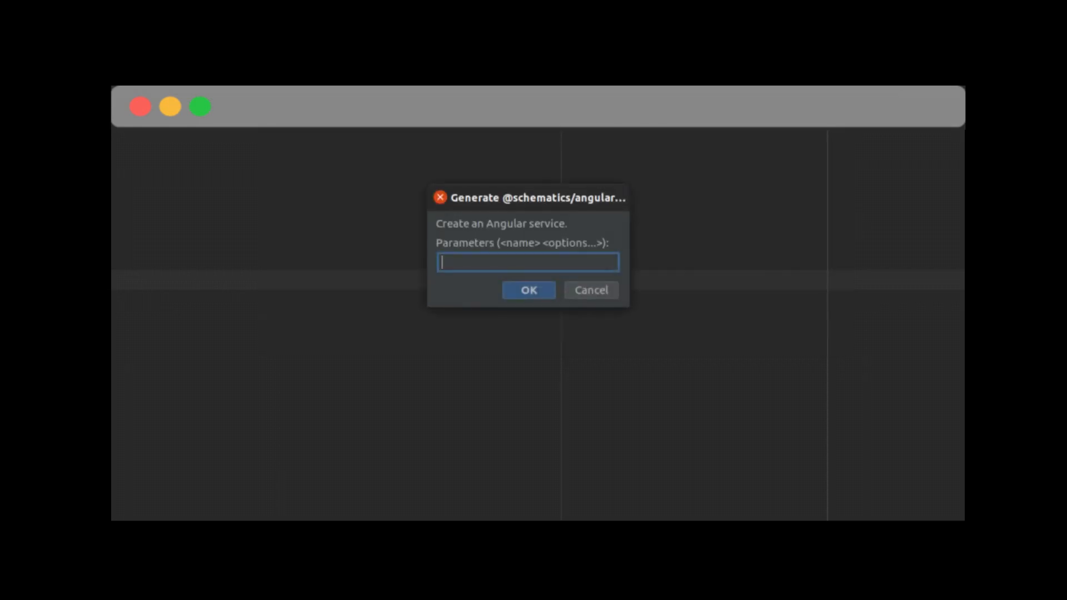
{"action": "type", "text": "Http"}
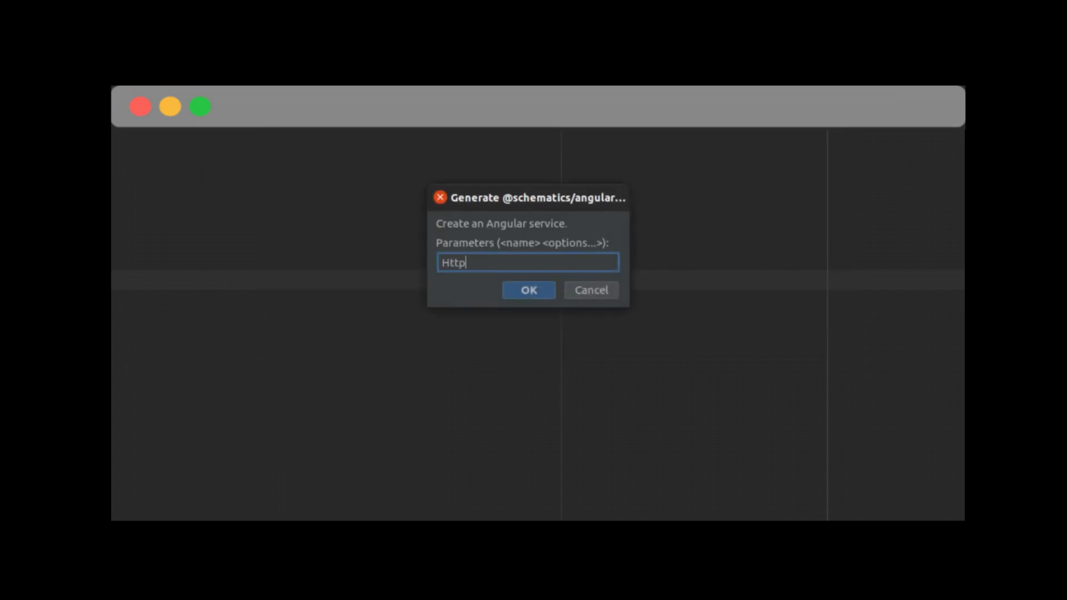
{"action": "type", "text": "Products"}
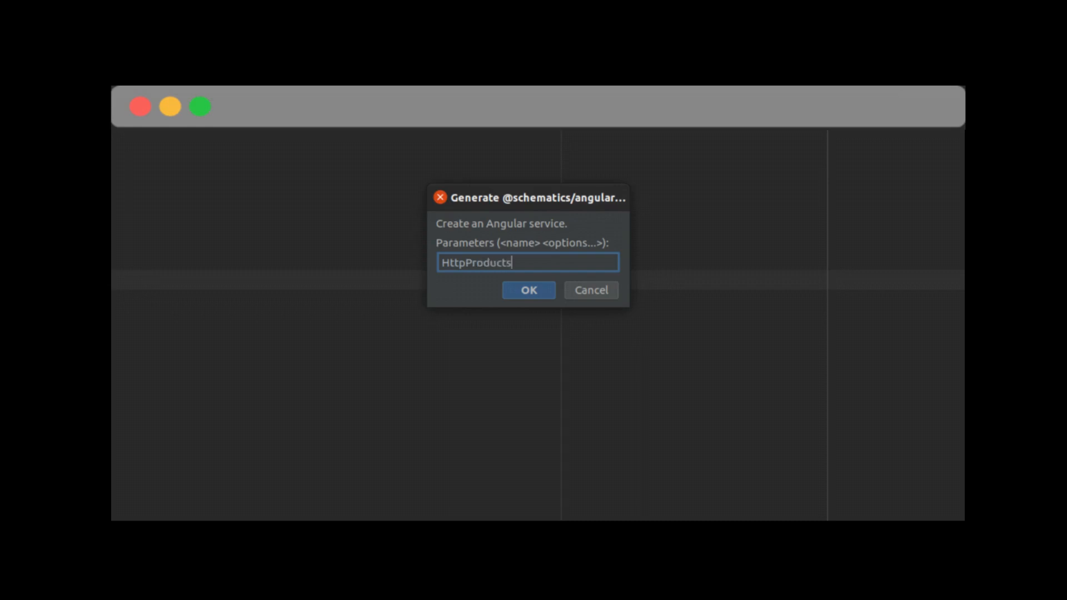
{"action": "left_click", "coordinate": [528, 290]}
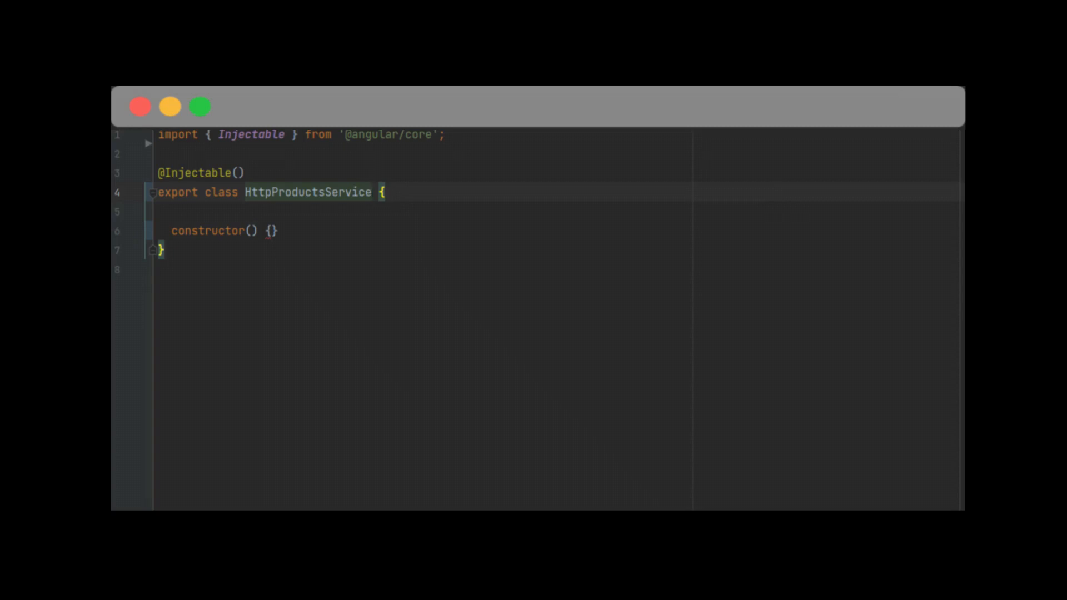
Step: Implement GetsProducts, inject private client: HttpClient, and return this.client.get() from getAll
{"action": "type", "text": "implements GetsProducts"}
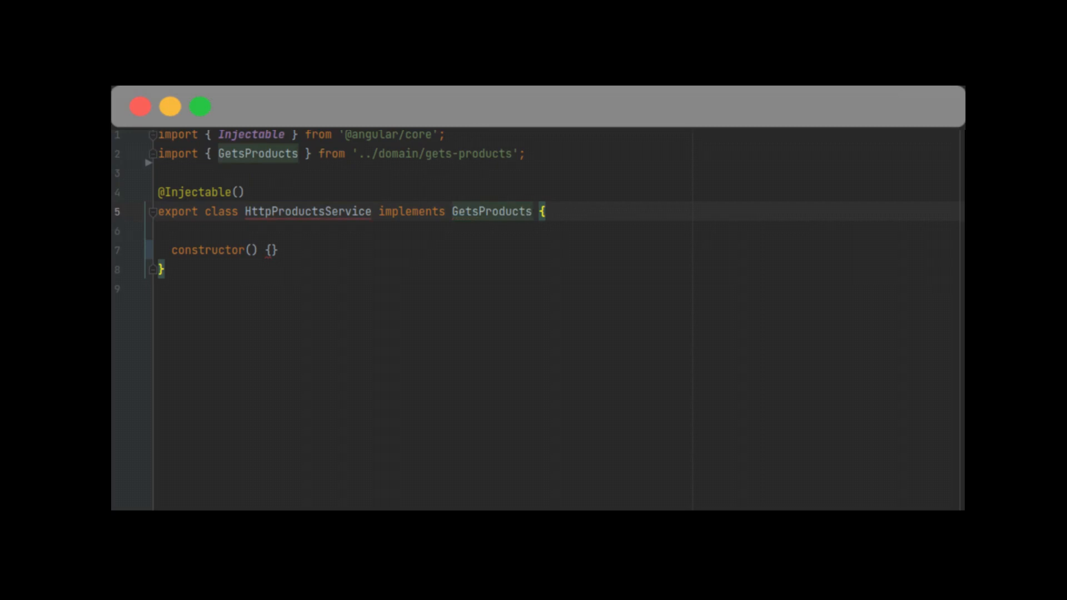
{"action": "left_click", "coordinate": [532, 212]}
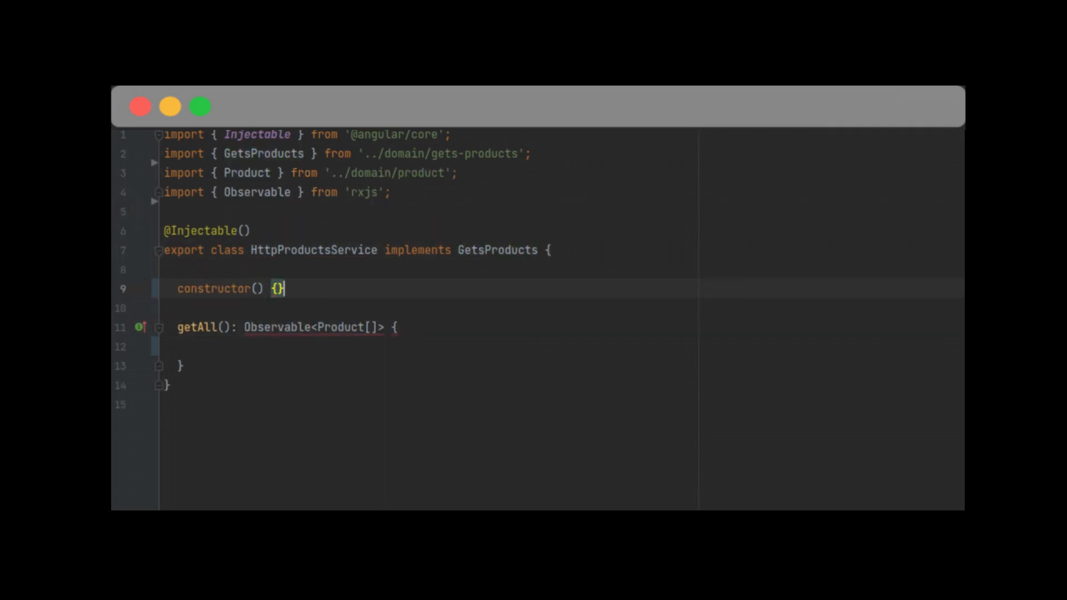
{"action": "mouse_move", "coordinate": [868, 134]}
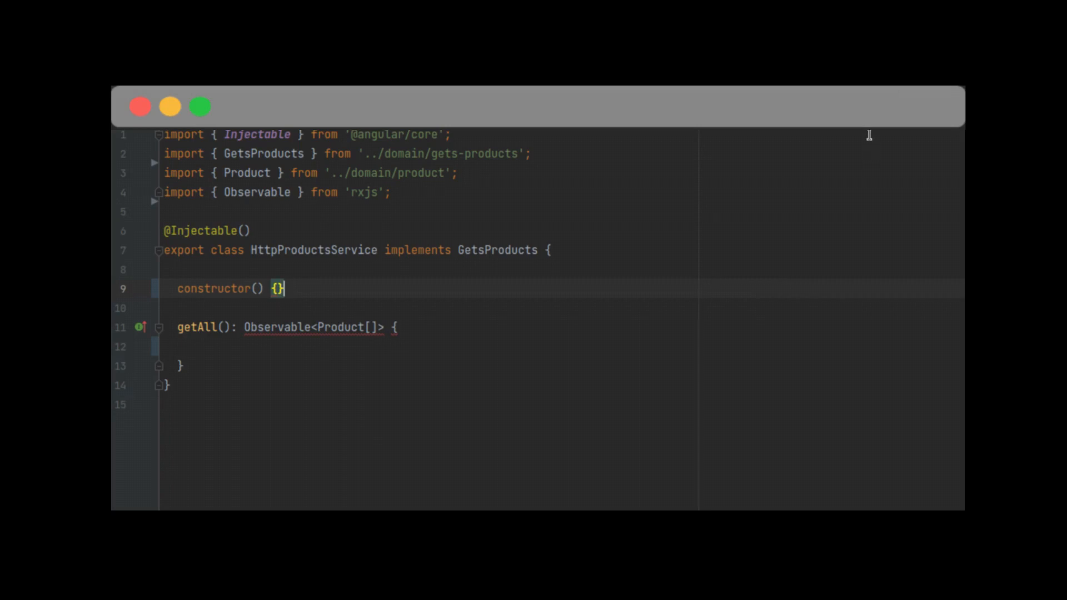
{"action": "type", "text": "private client: HttpClient"}
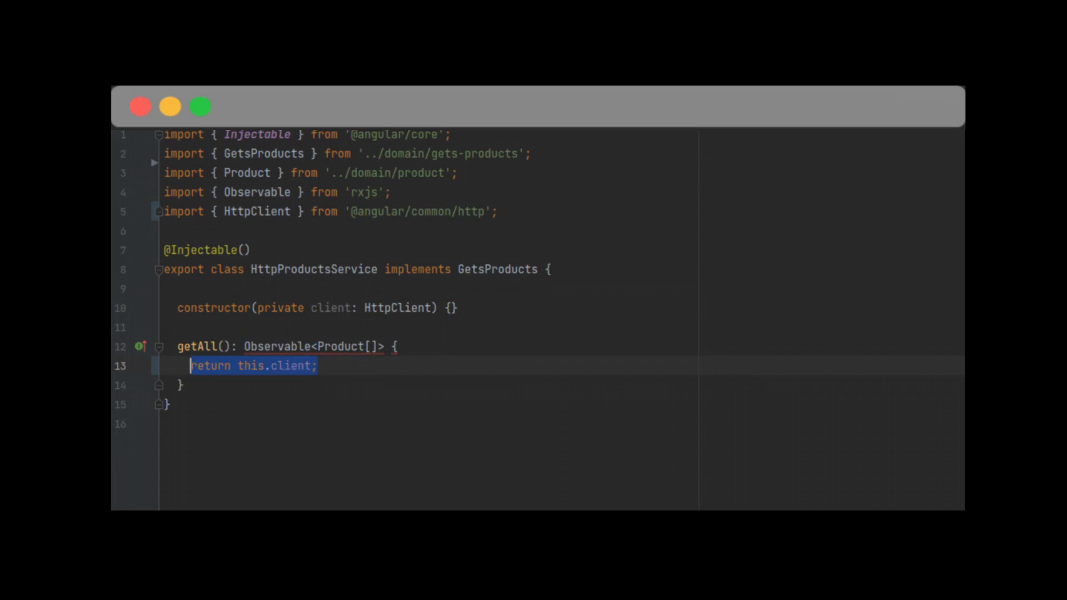
{"action": "left_click", "coordinate": [310, 366]}
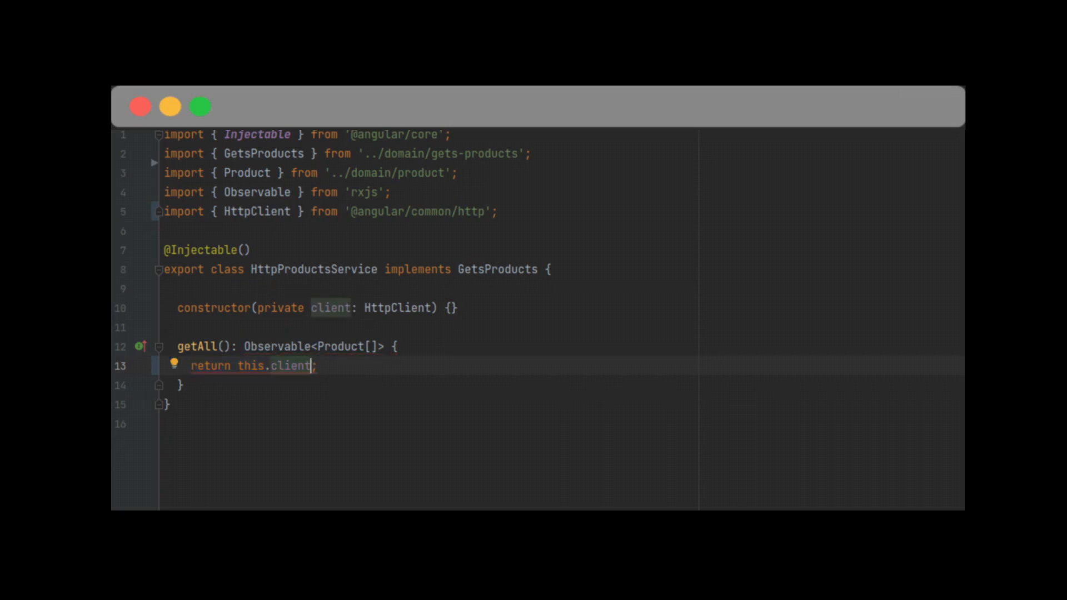
{"action": "type", "text": ".get()"}
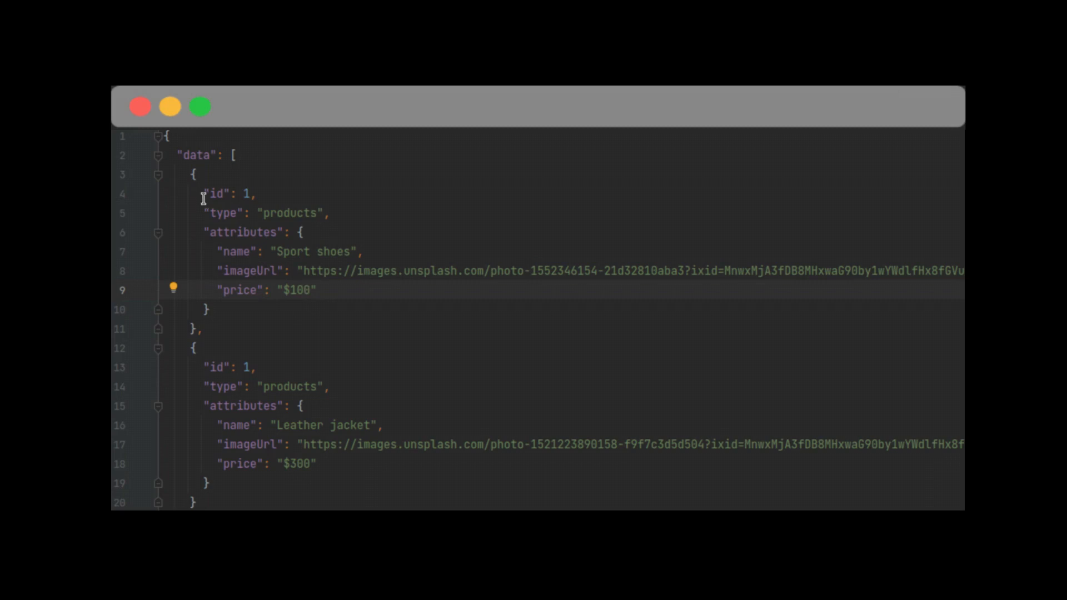
Step: Review the products JSON and start naming a new file 'response'
{"action": "double_click", "coordinate": [232, 193]}
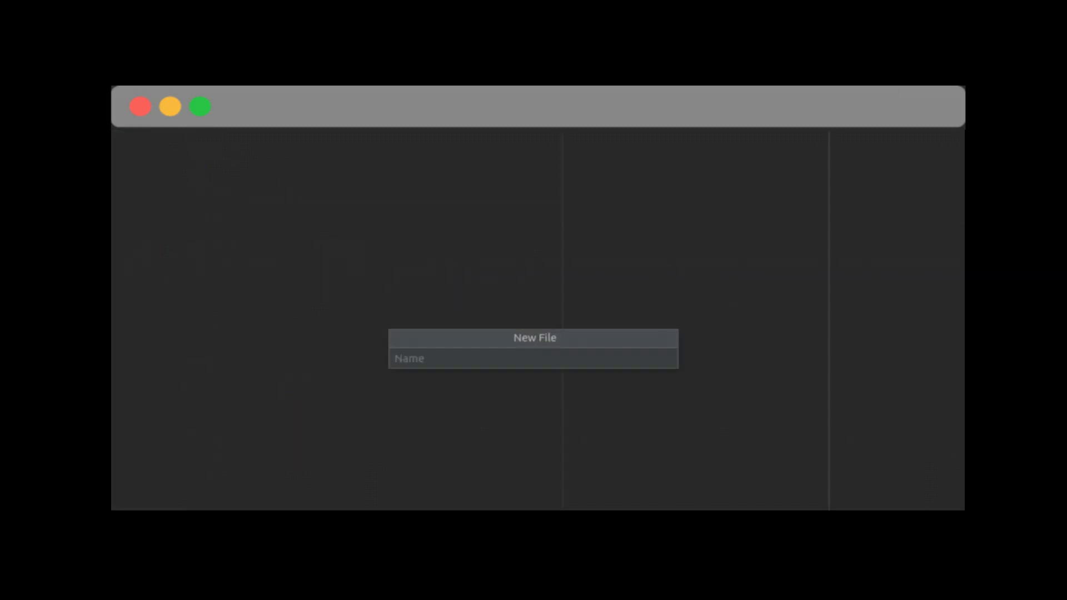
{"action": "type", "text": "res"}
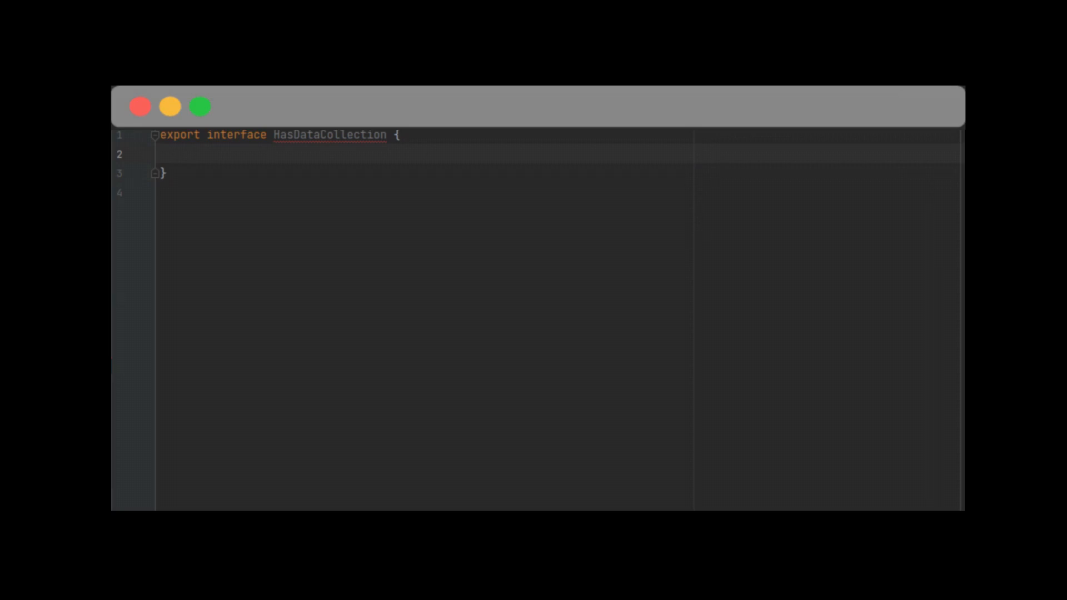
Step: Declare a data array of id, type and attributes, typing attributes as generic T
{"action": "type", "text": "data: {"}
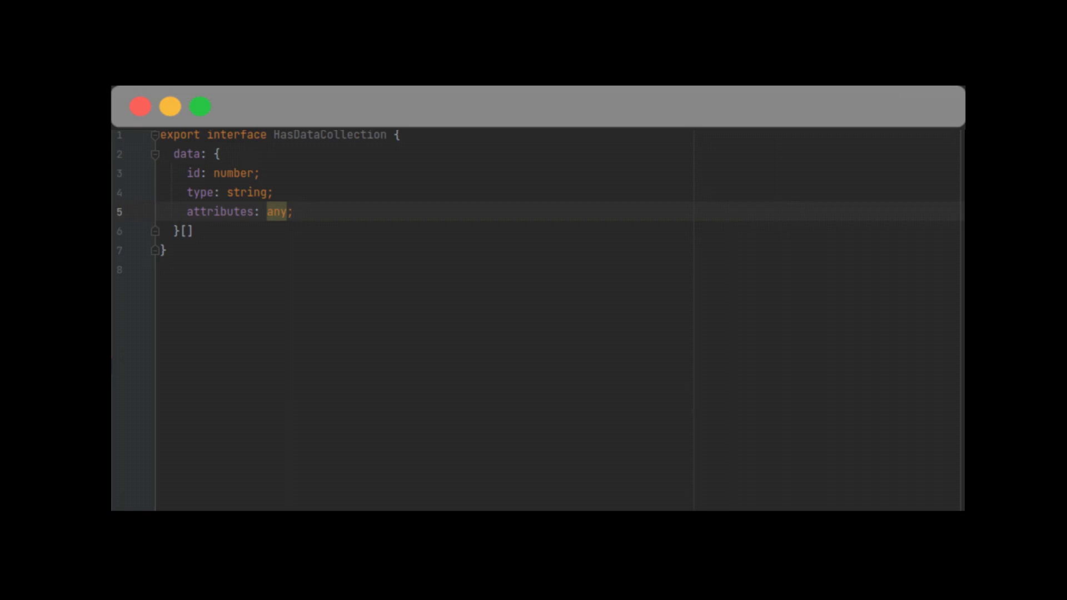
{"action": "left_click", "coordinate": [294, 212]}
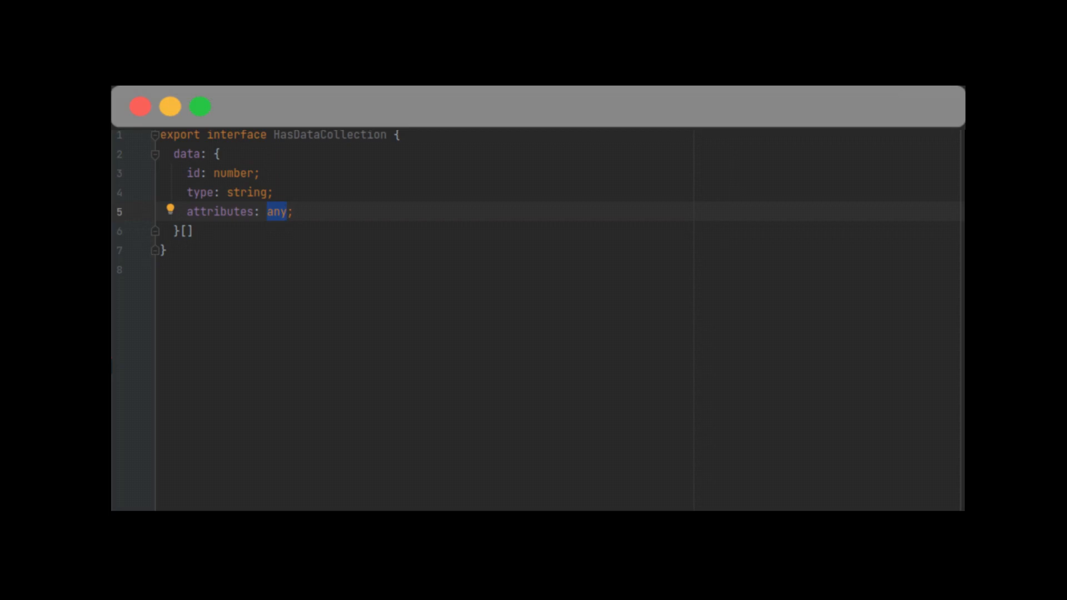
{"action": "type", "text": "T"}
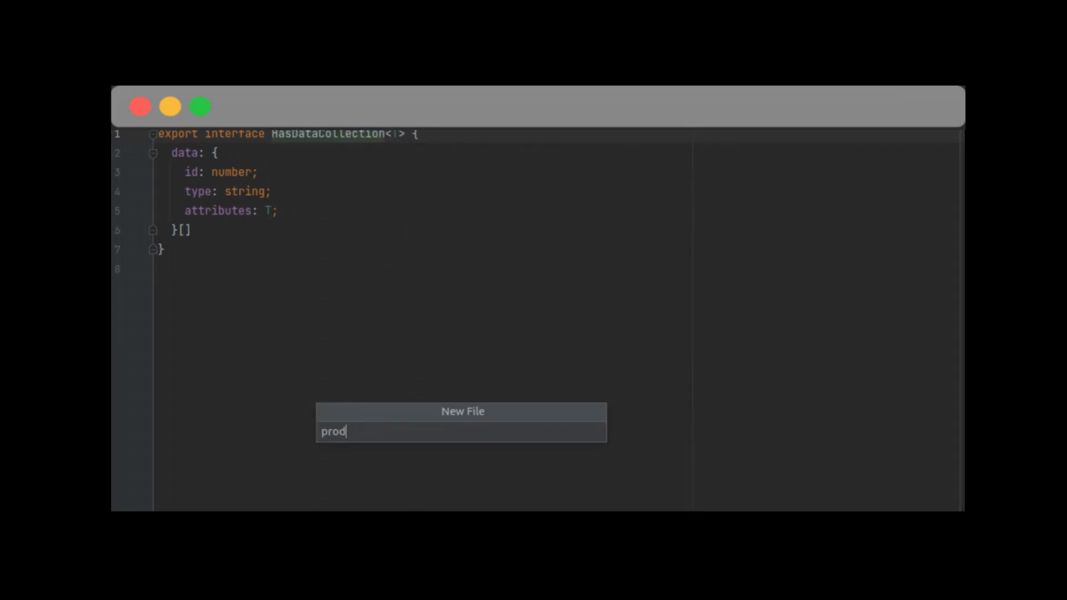
Step: Create product.attributes.ts with ProductAttributes: name, imageUrl and price as strings
{"action": "type", "text": "uct.attrib"}
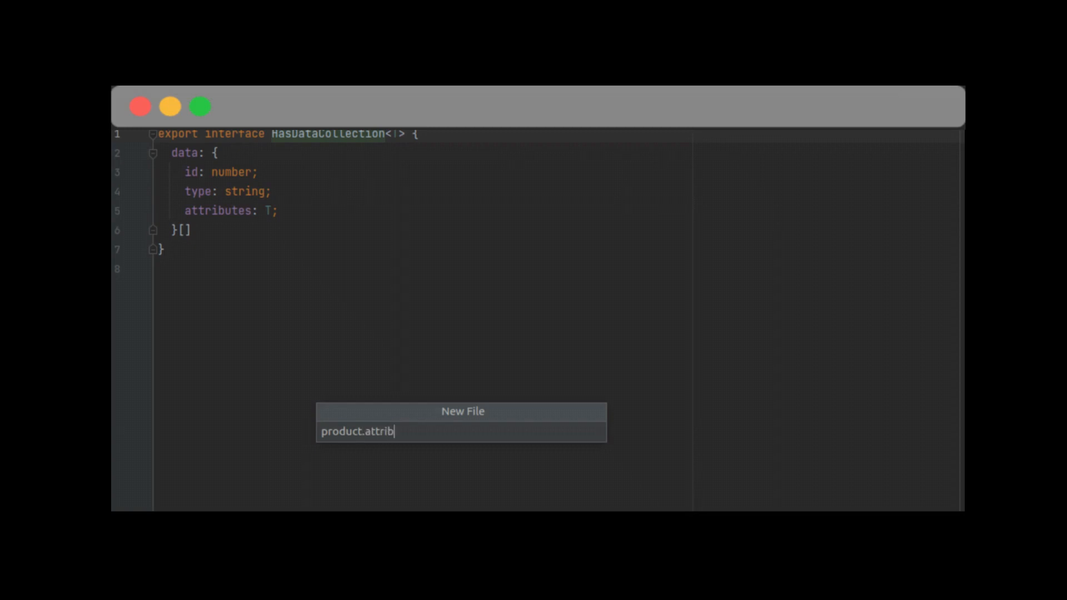
{"action": "type", "text": "utes.ts"}
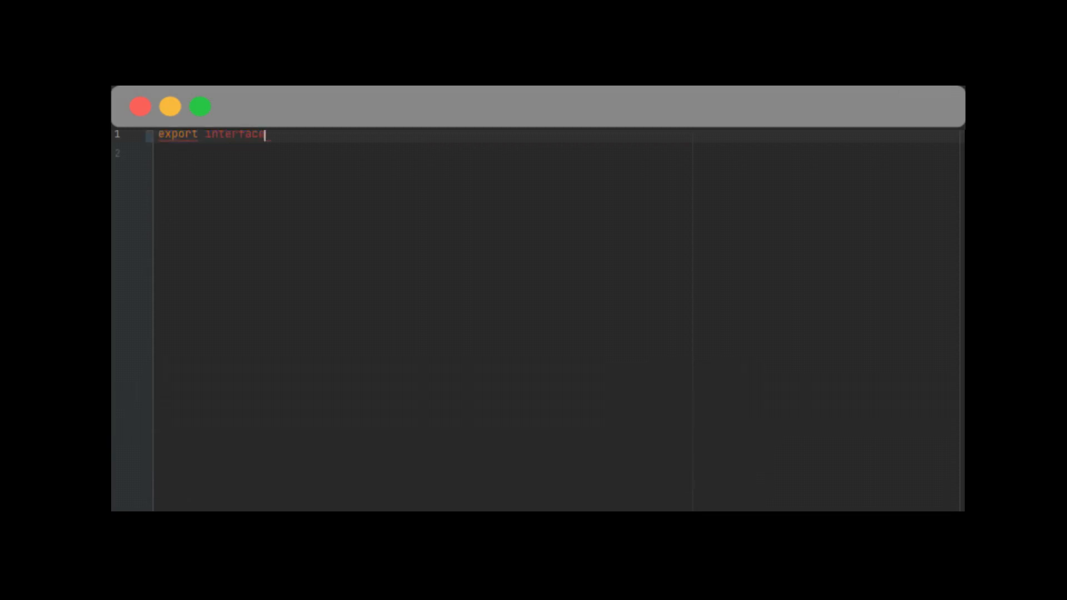
{"action": "type", "text": "ProductAttributes {"}
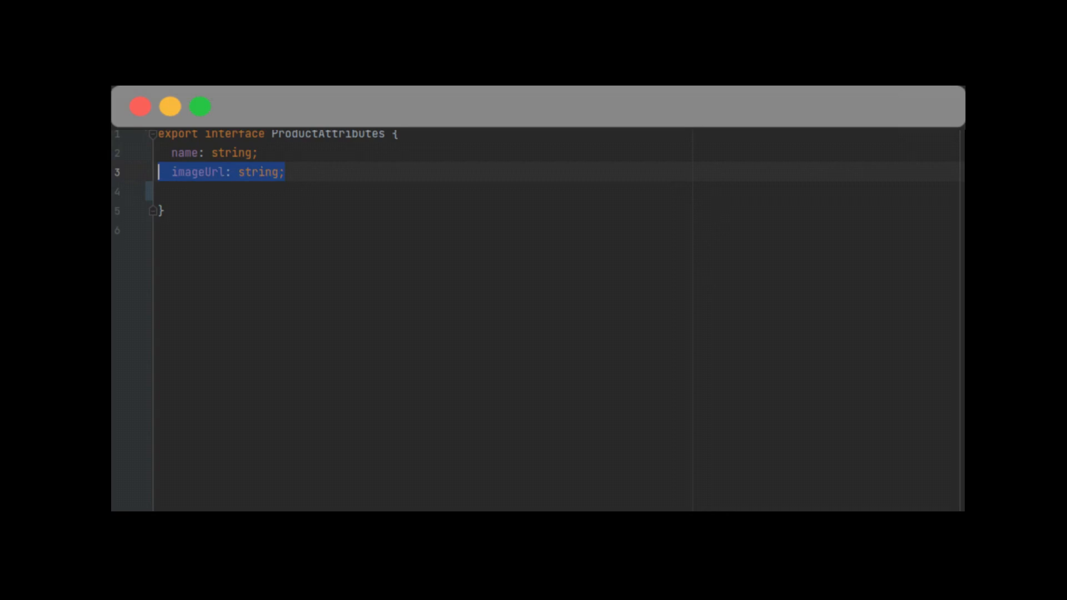
{"action": "type", "text": "price: string;"}
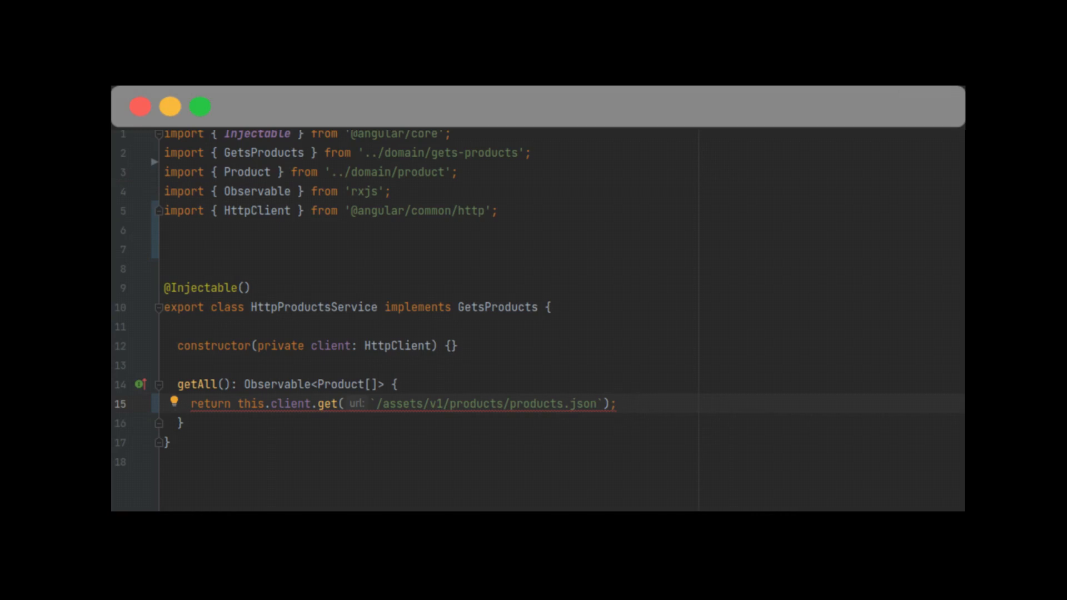
Step: Type the get call as HasDataCollection<ProductAttributes> and import both interfaces
{"action": "left_click", "coordinate": [615, 404]}
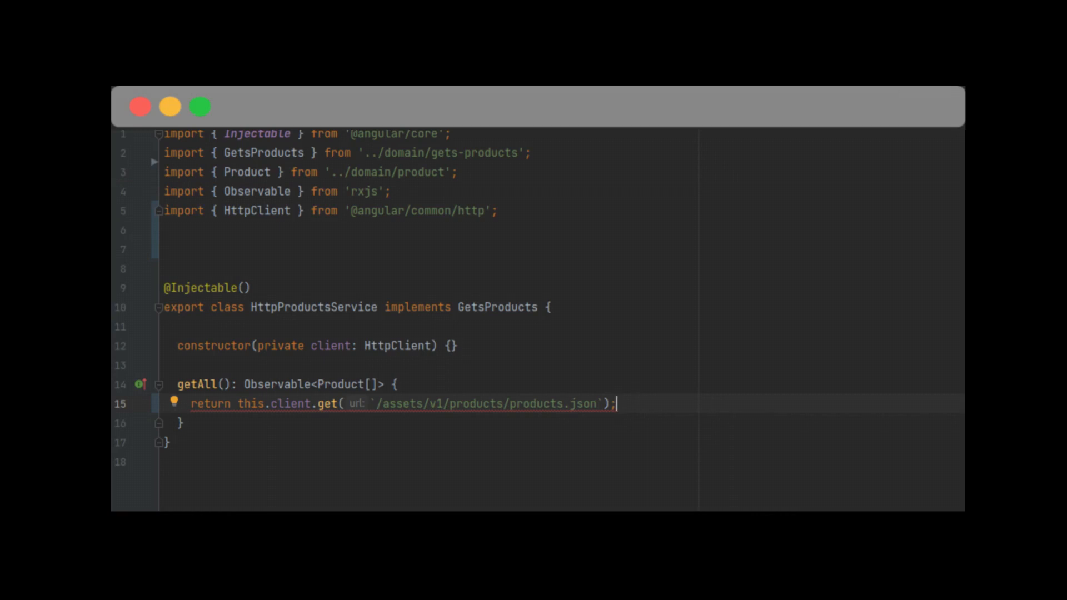
{"action": "left_click", "coordinate": [167, 230]}
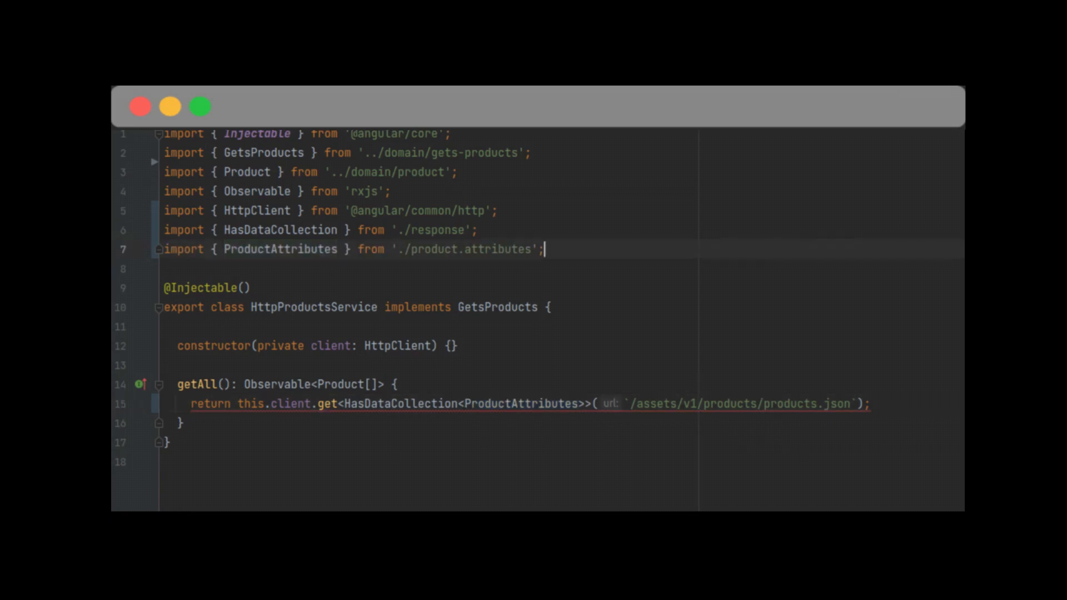
Step: Pipe getAll's response through map so each data item becomes an object with id: data.id
{"action": "key", "text": "Enter"}
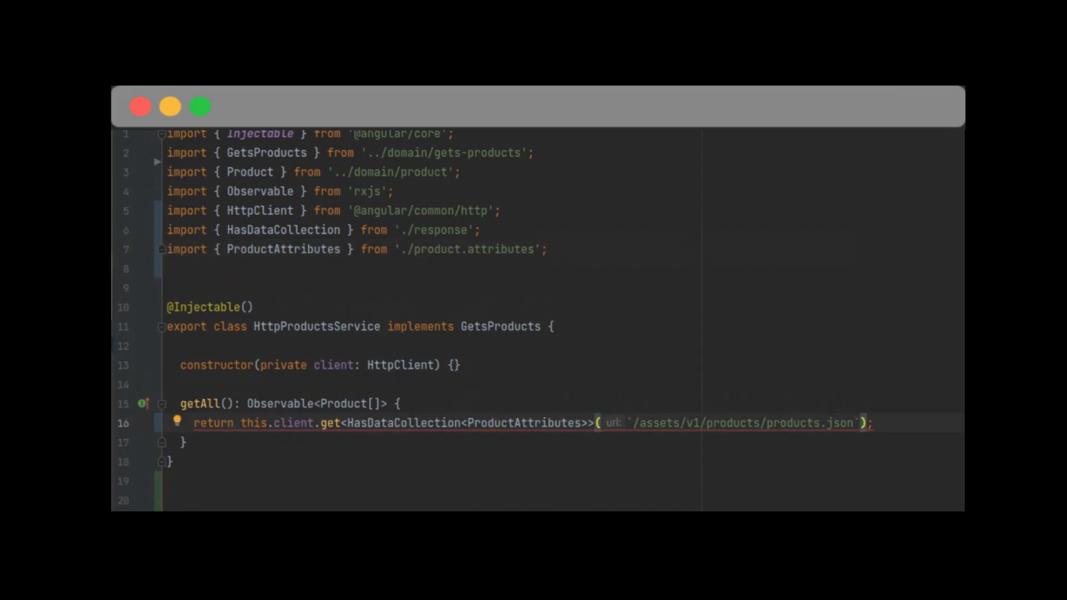
{"action": "scroll", "scroll_direction": "down", "scroll_amount": 3}
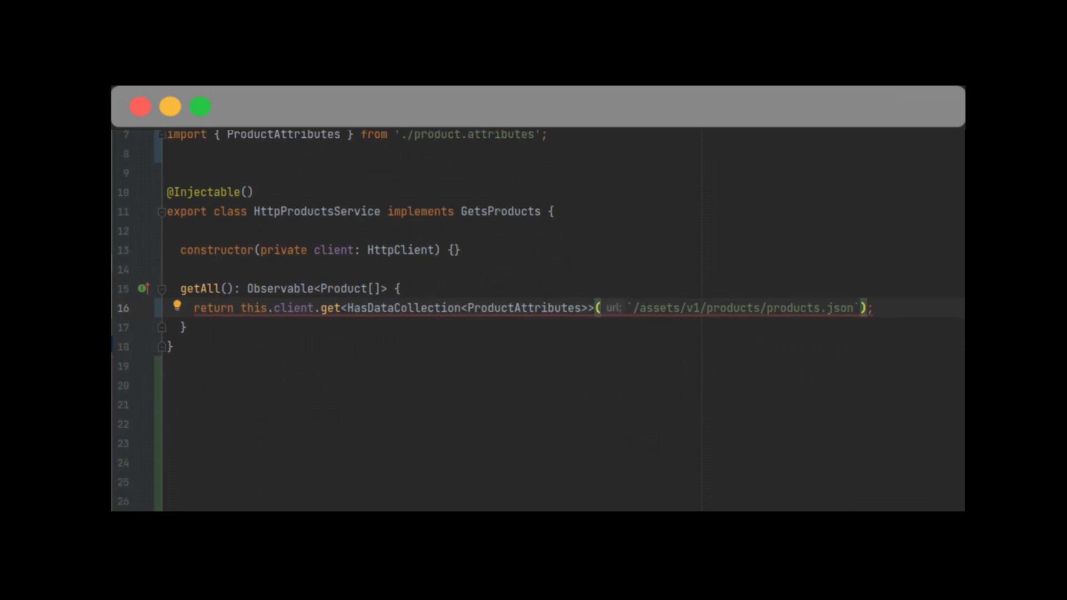
{"action": "type", "text": ".pipe("}
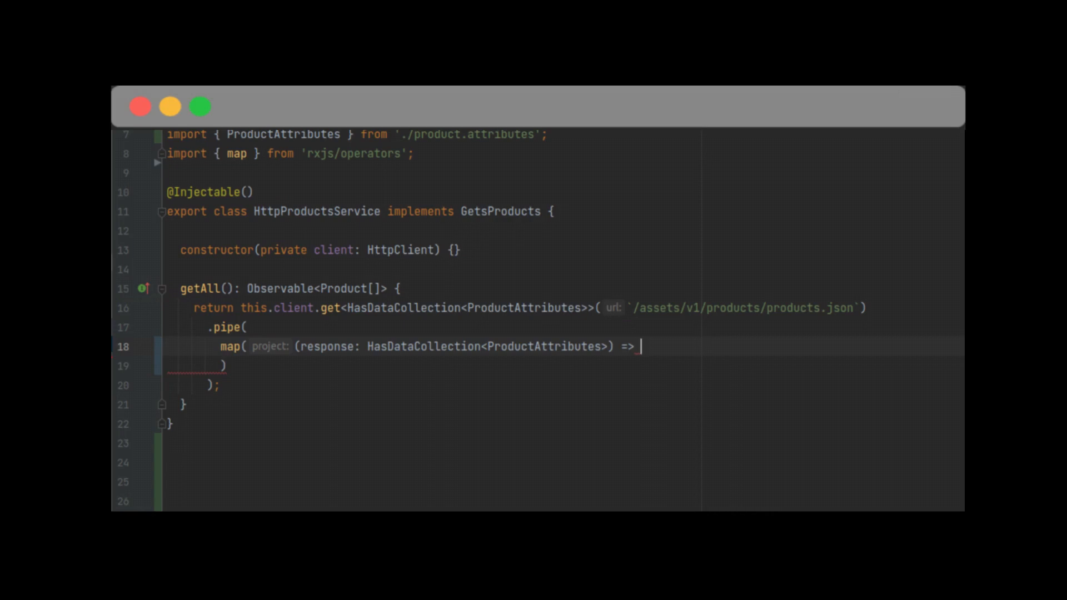
{"action": "type", "text": "response.data.map(data => ({"}
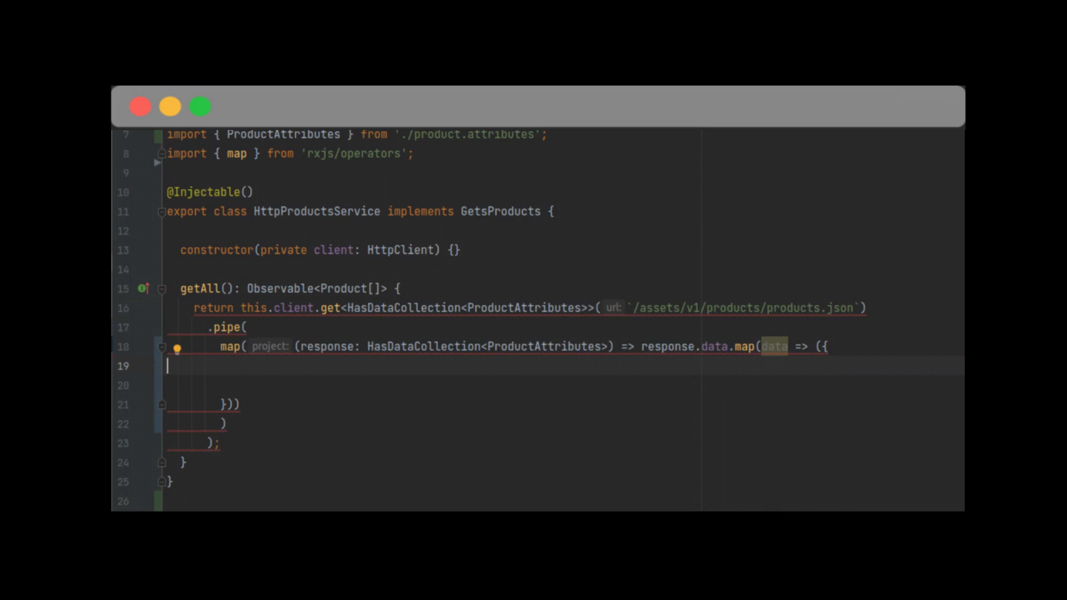
{"action": "type", "text": "id: data.id,"}
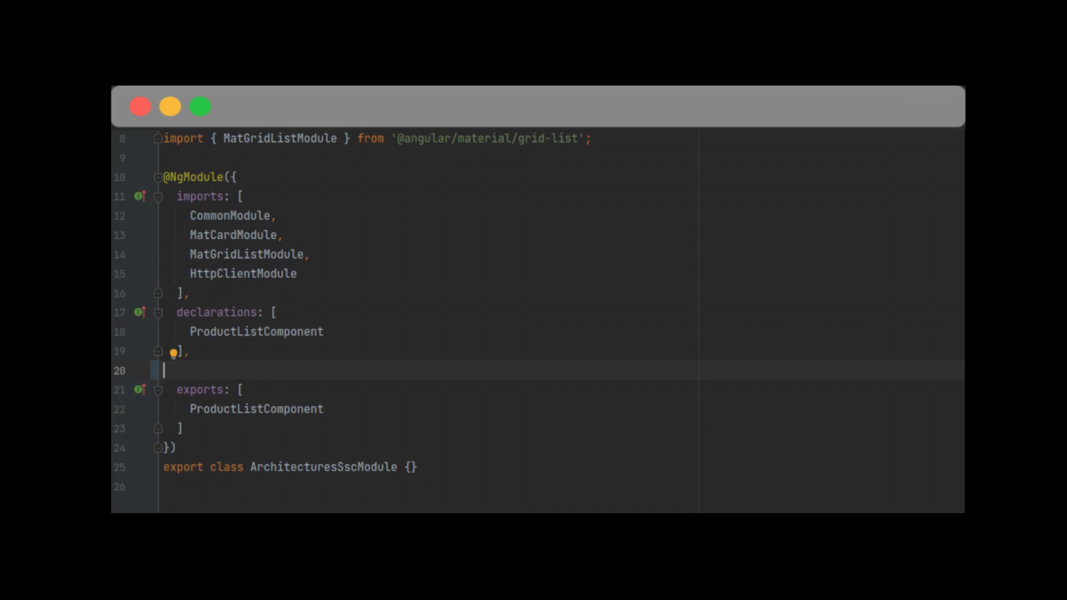
{"action": "type", "text": "providers: ["}
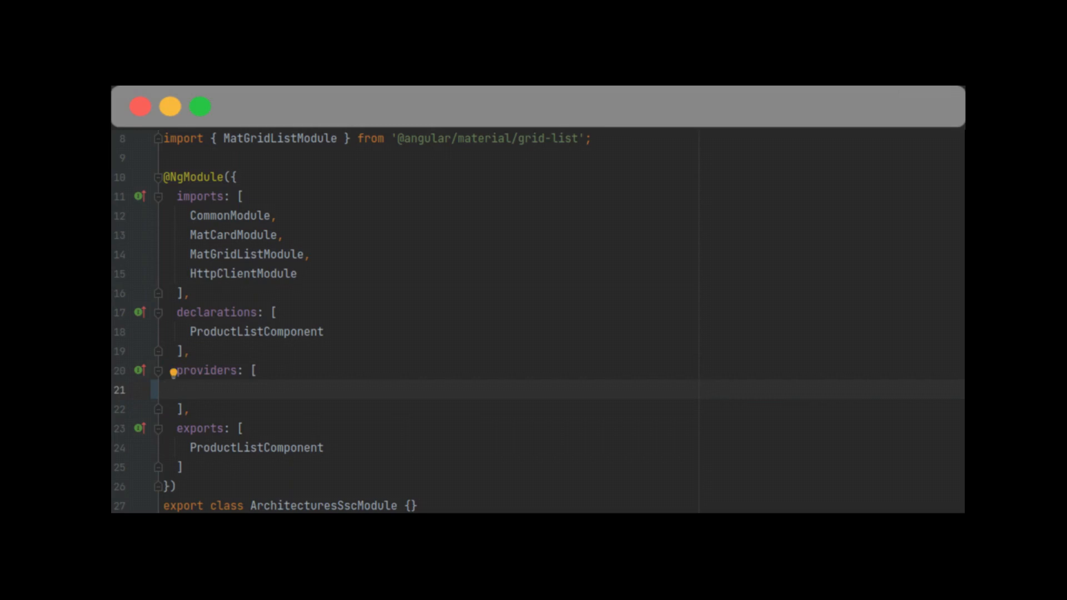
{"action": "type", "text": "{ provide: GETS_PRODUCTS}"}
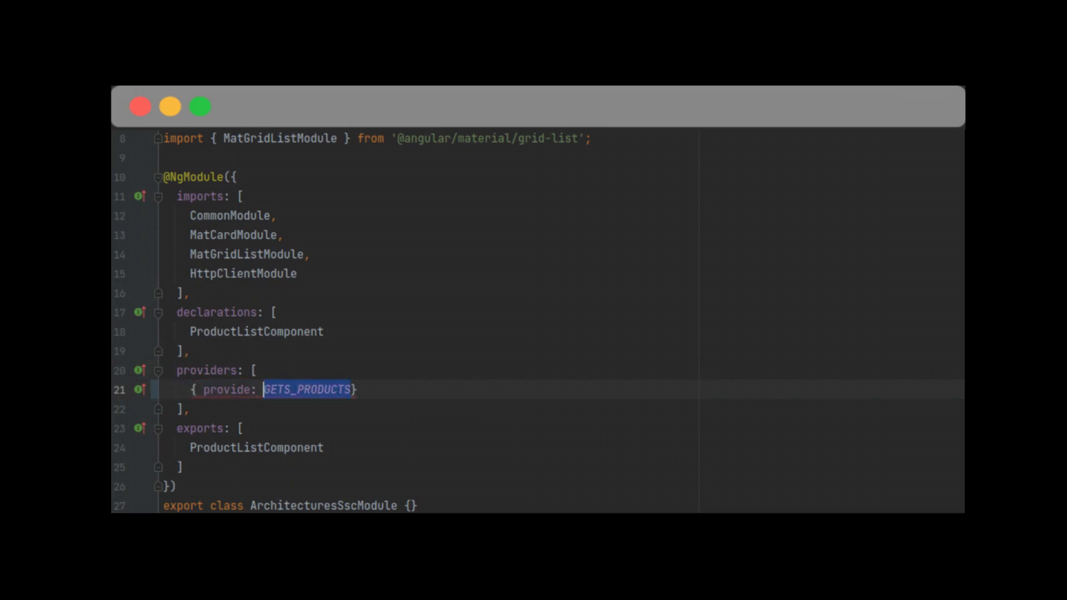
{"action": "type", "text": ", useClass:"}
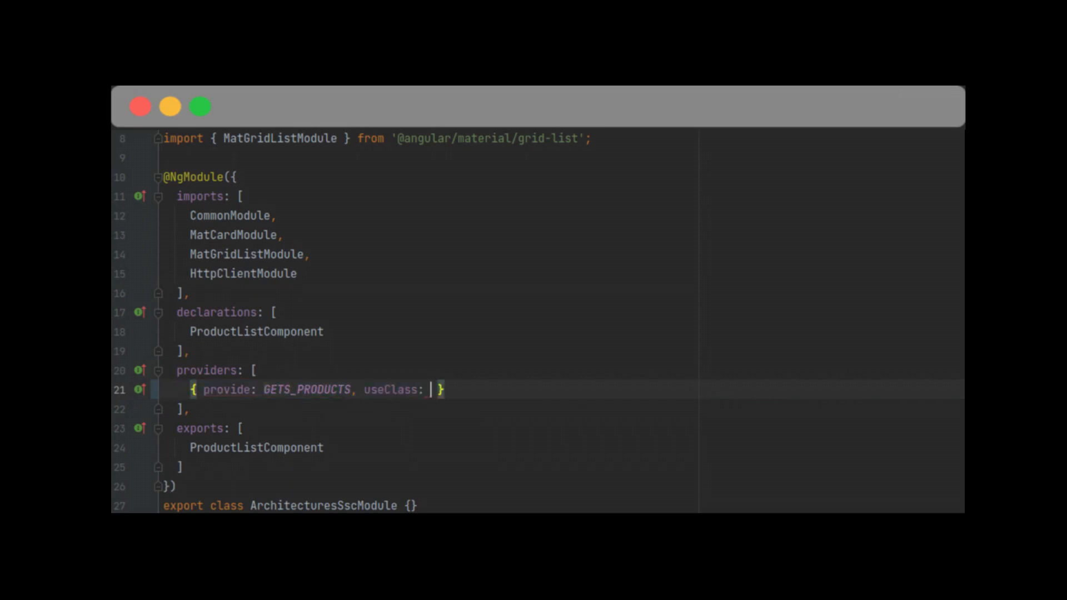
{"action": "type", "text": "HttpProductsService"}
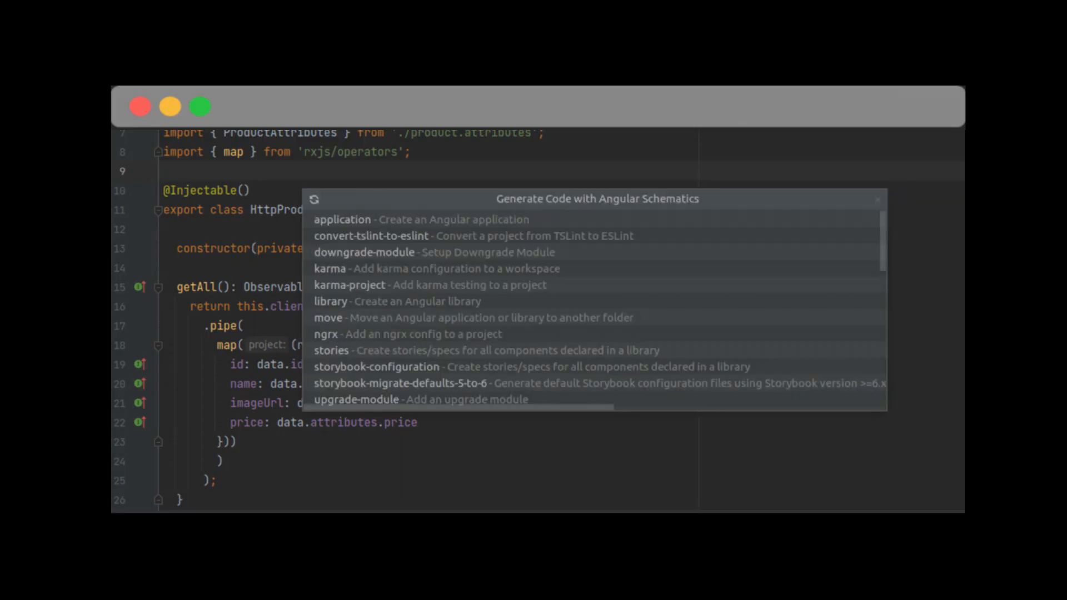
{"action": "type", "text": "com"}
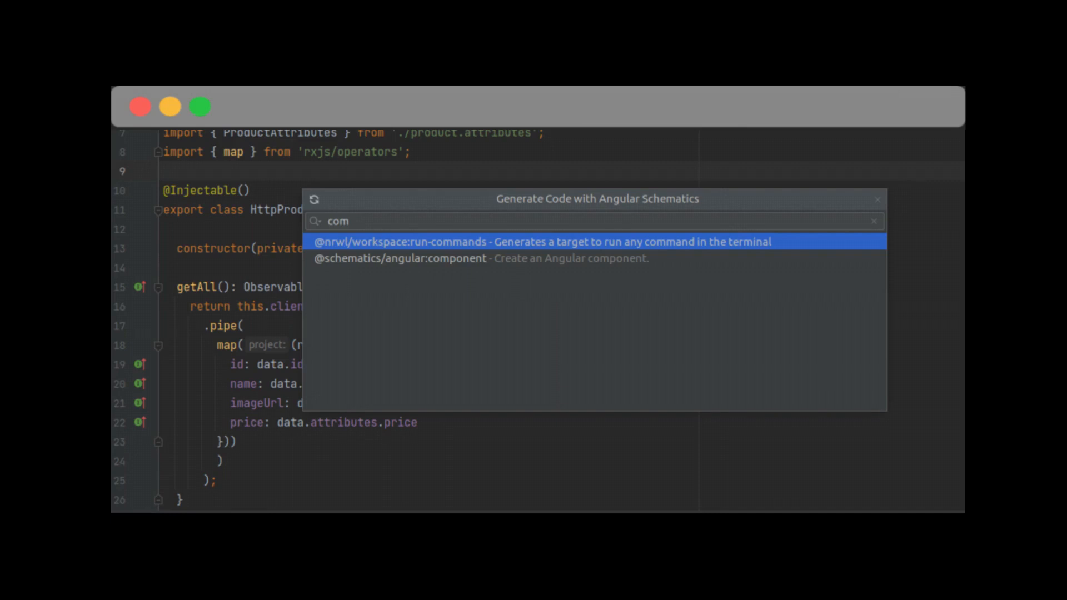
{"action": "left_click", "coordinate": [400, 259]}
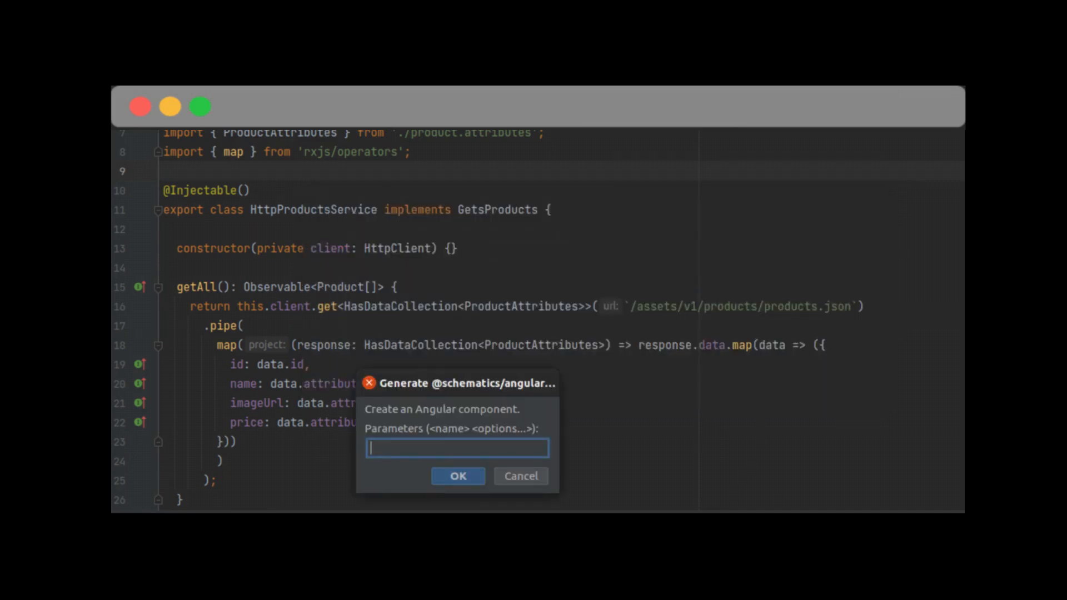
{"action": "type", "text": "ProductLis"}
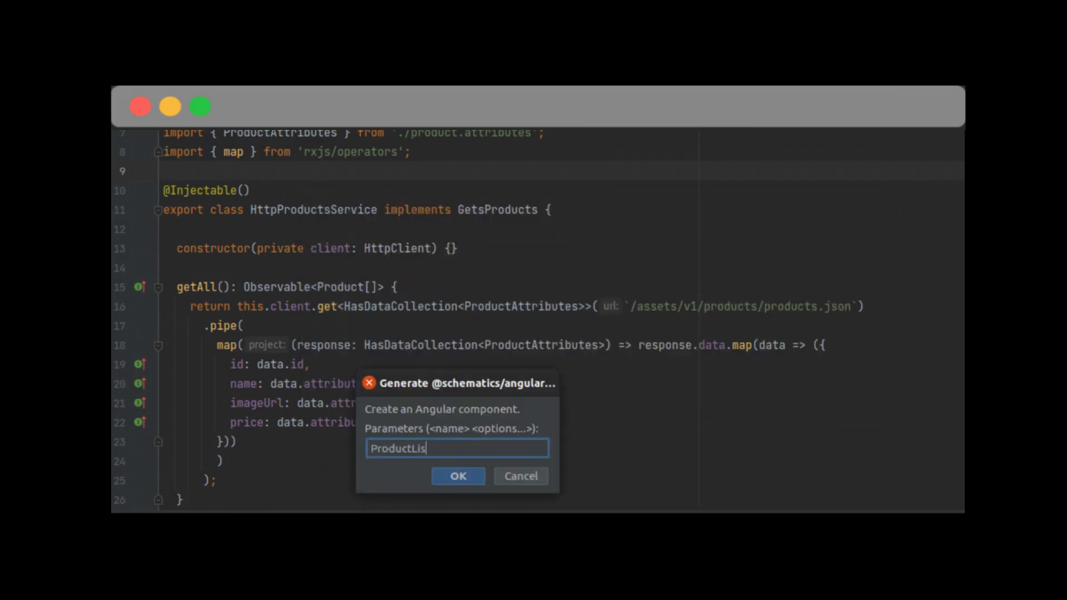
{"action": "left_click", "coordinate": [521, 476]}
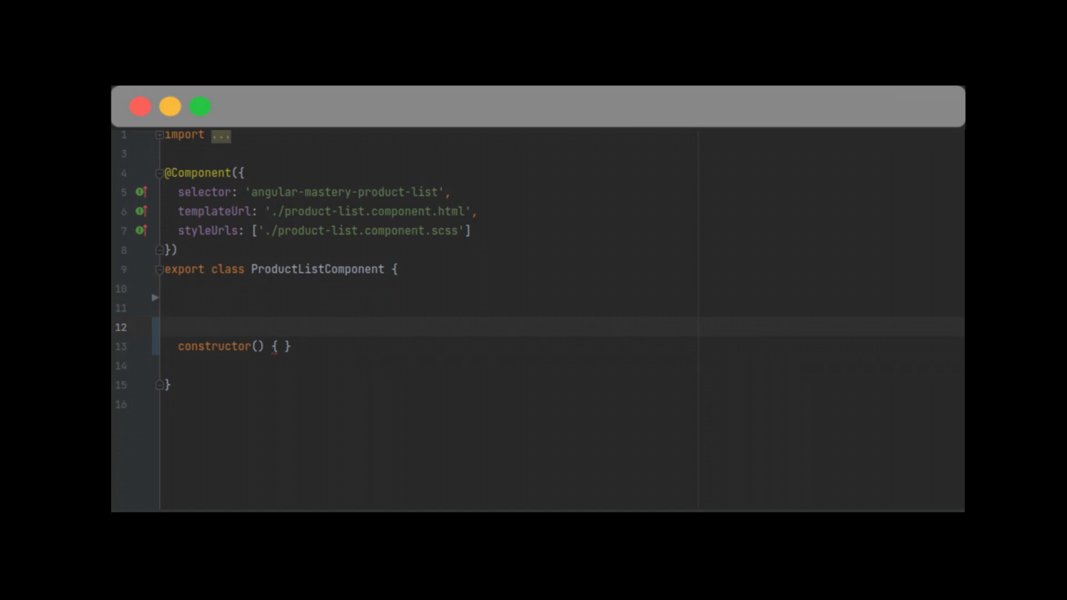
{"action": "type", "text": "@Inject()"}
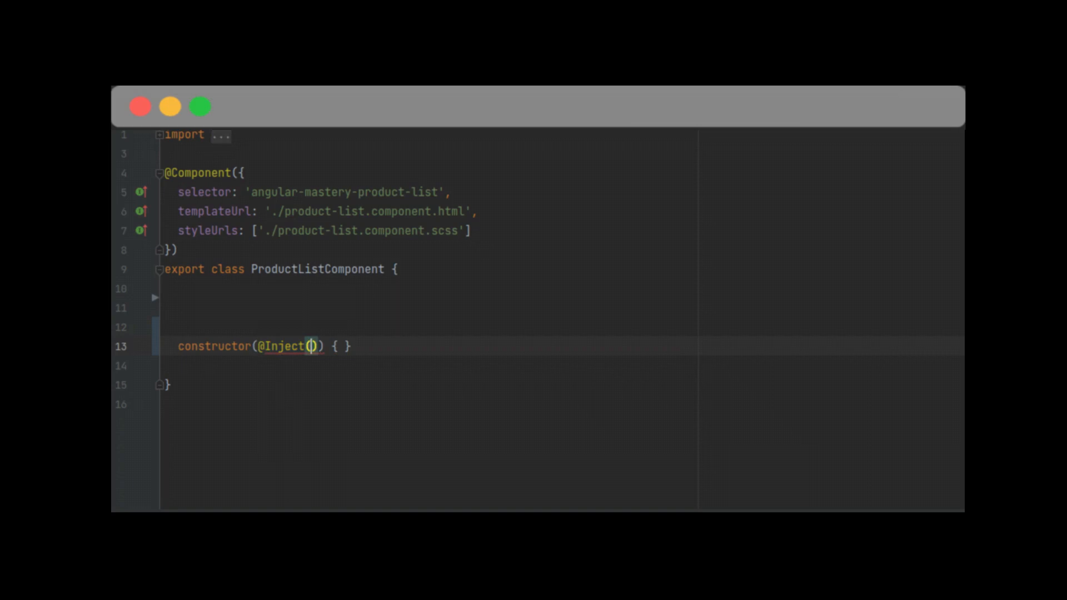
{"action": "type", "text": "GETS_PRODUCTS"}
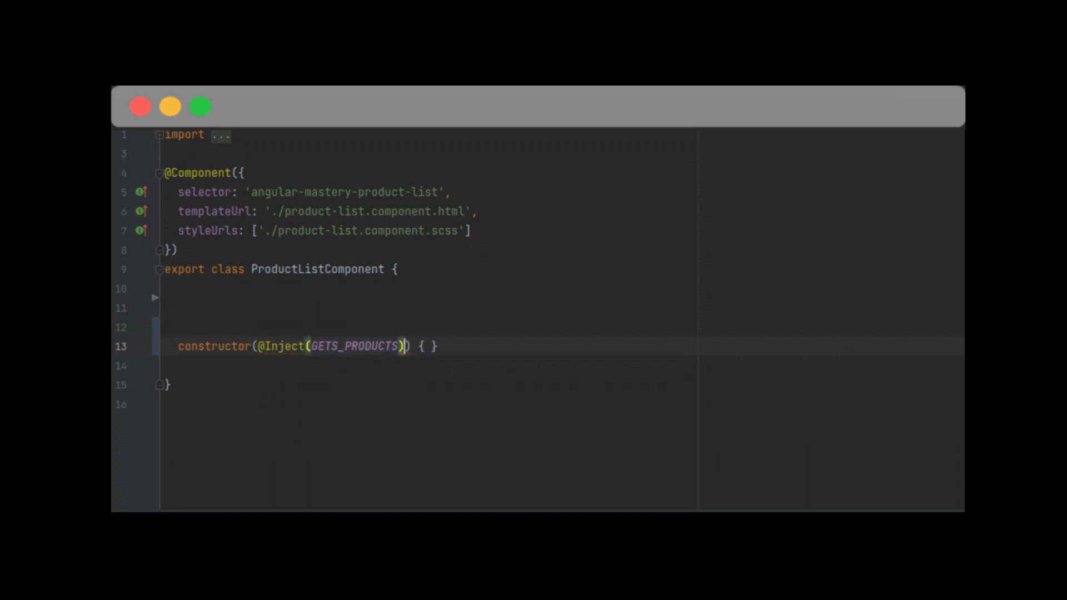
{"action": "type", "text": "private"}
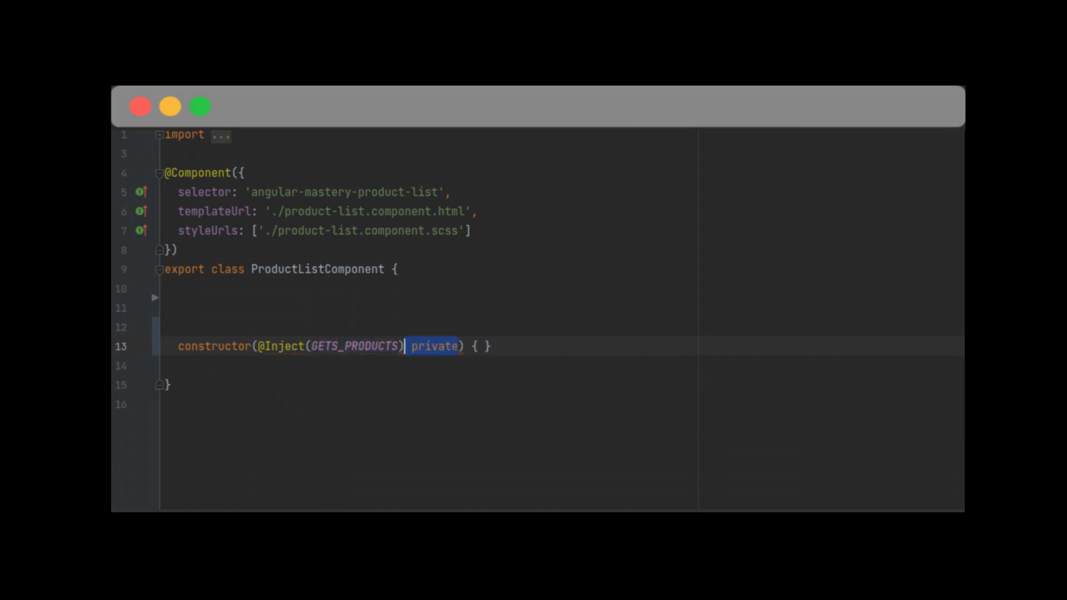
{"action": "type", "text": "getsProducts"}
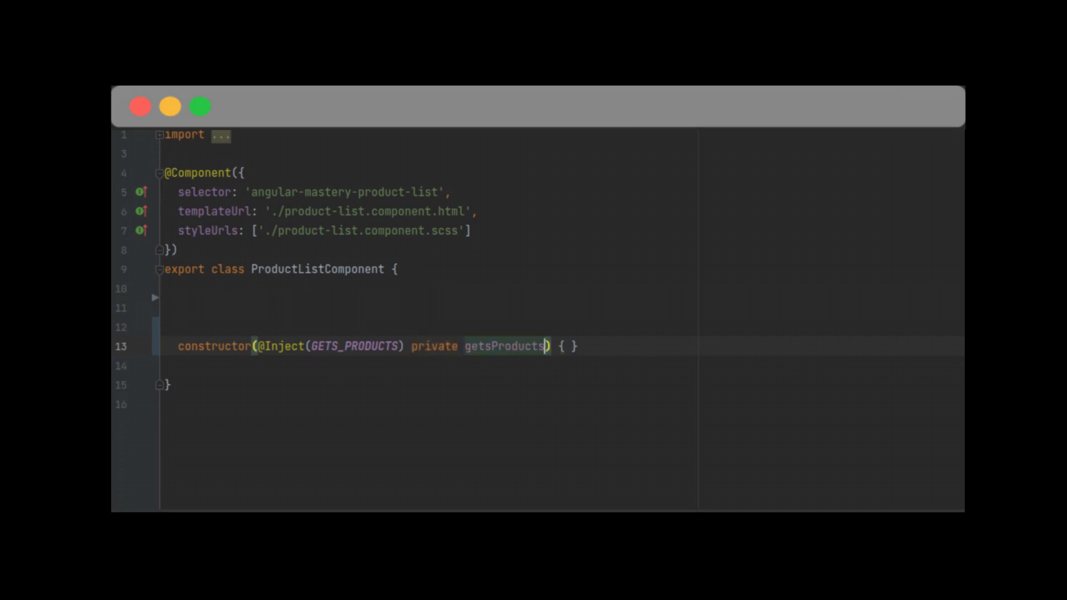
{"action": "type", "text": ": GetsProducts"}
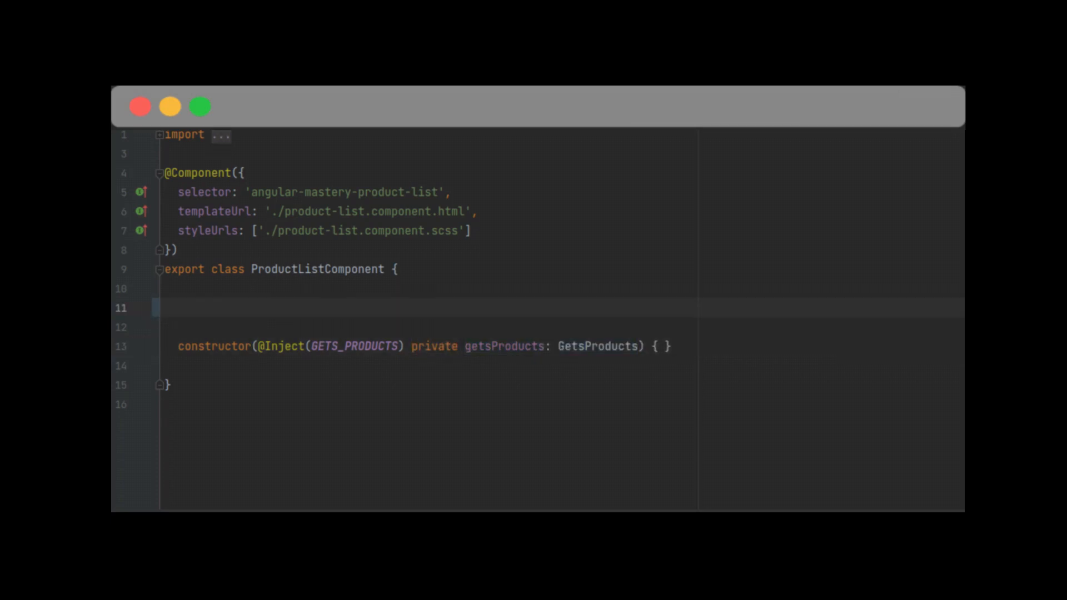
Step: Add a products$ property set to this.getsProducts.getAll()
{"action": "left_click", "coordinate": [163, 307]}
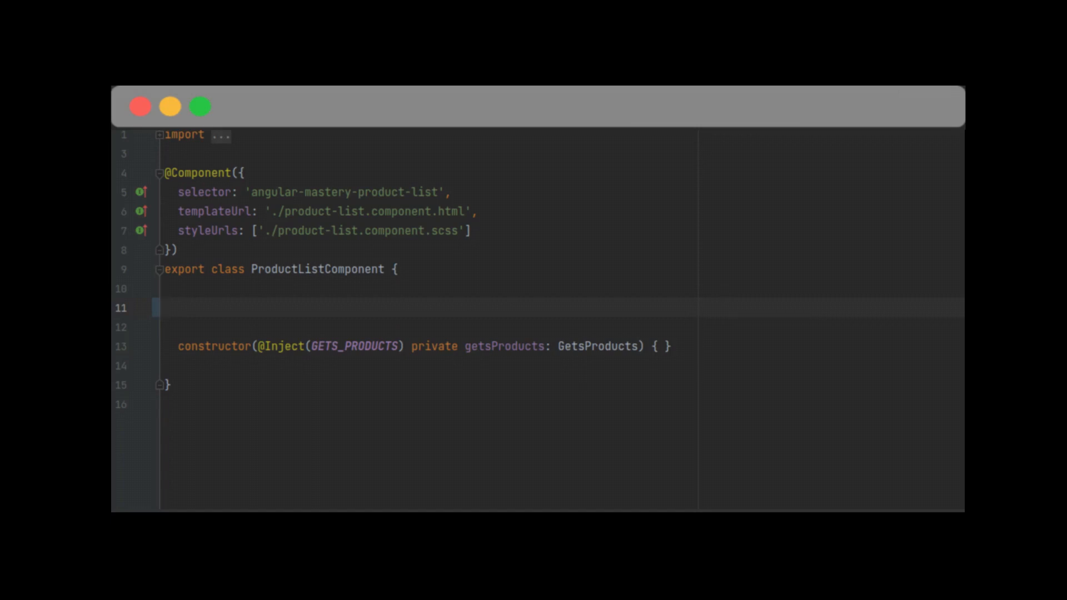
{"action": "type", "text": "products$"}
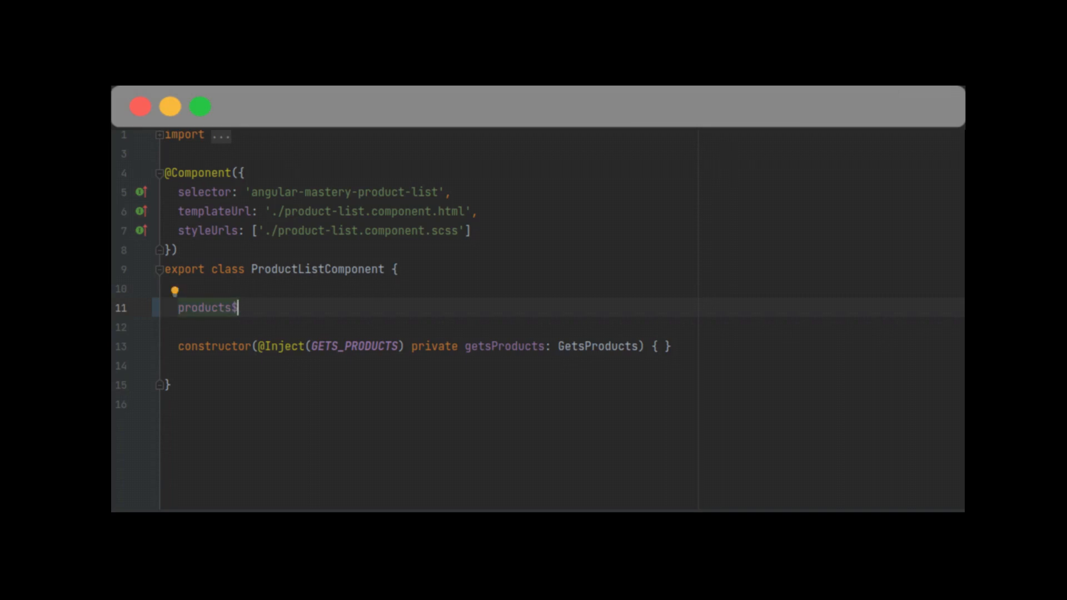
{"action": "type", "text": "= this.getsProducts;"}
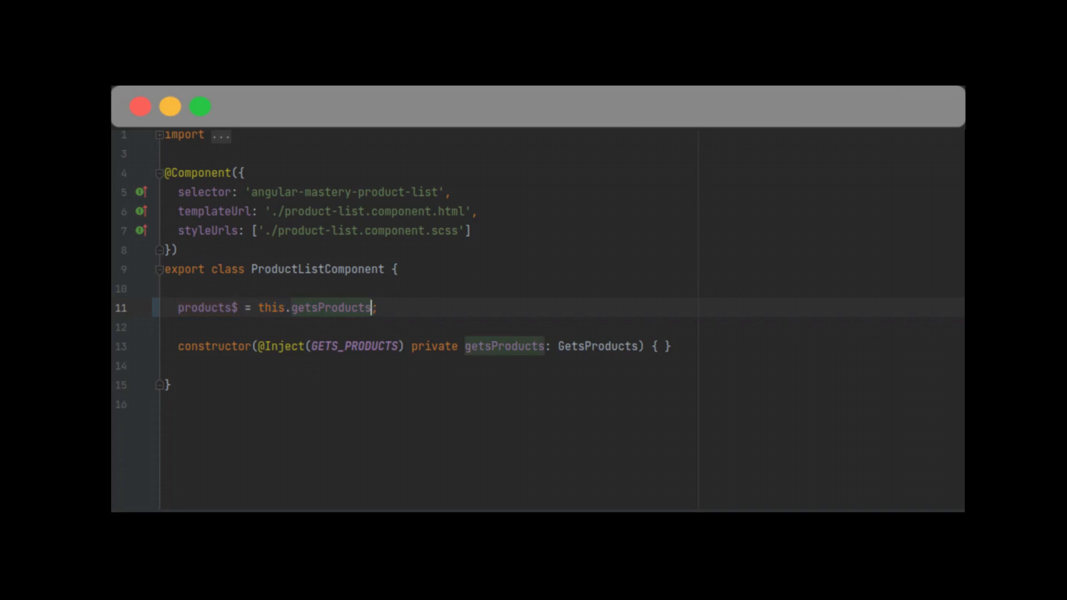
{"action": "type", "text": ".getAll()"}
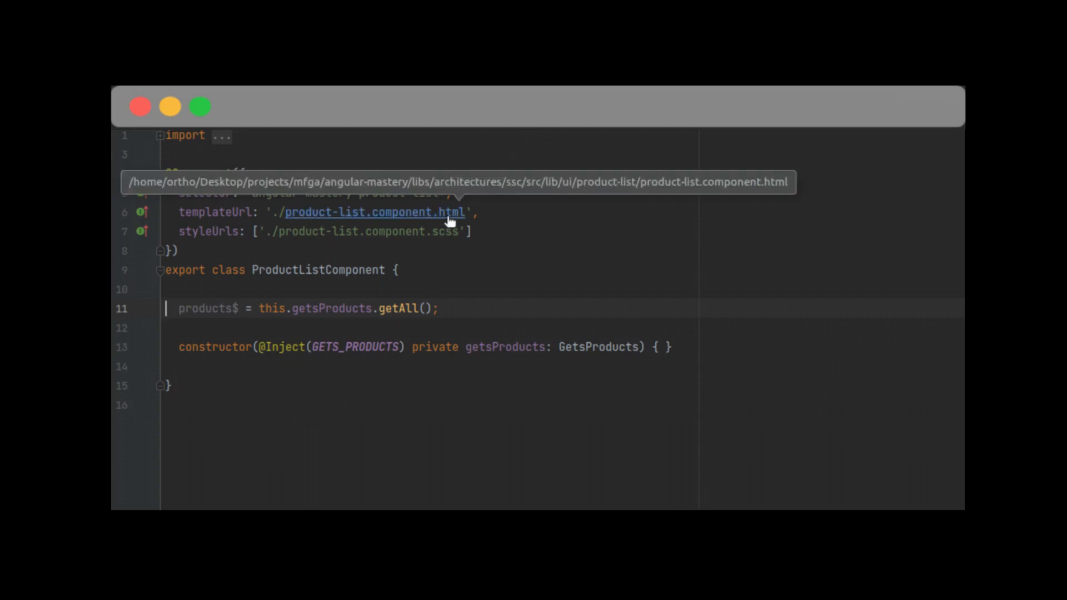
Step: In the HTML template, loop mat-card over products$ | async with a header and product image
{"action": "left_click", "coordinate": [374, 212]}
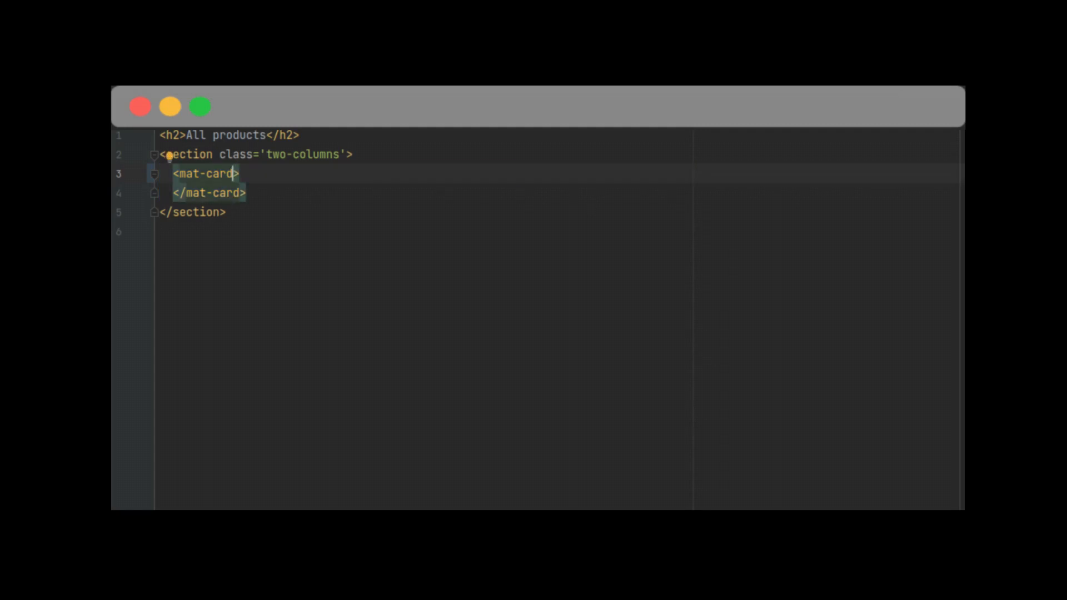
{"action": "type", "text": "*ngFor='let product of products$ | async'"}
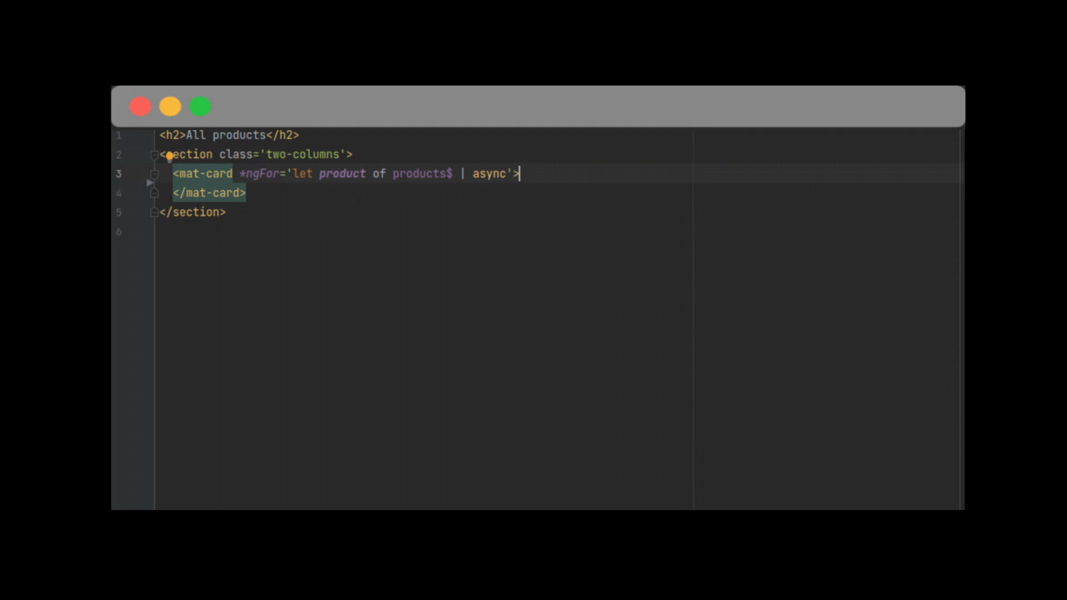
{"action": "type", "text": "<mat-card-header>"}
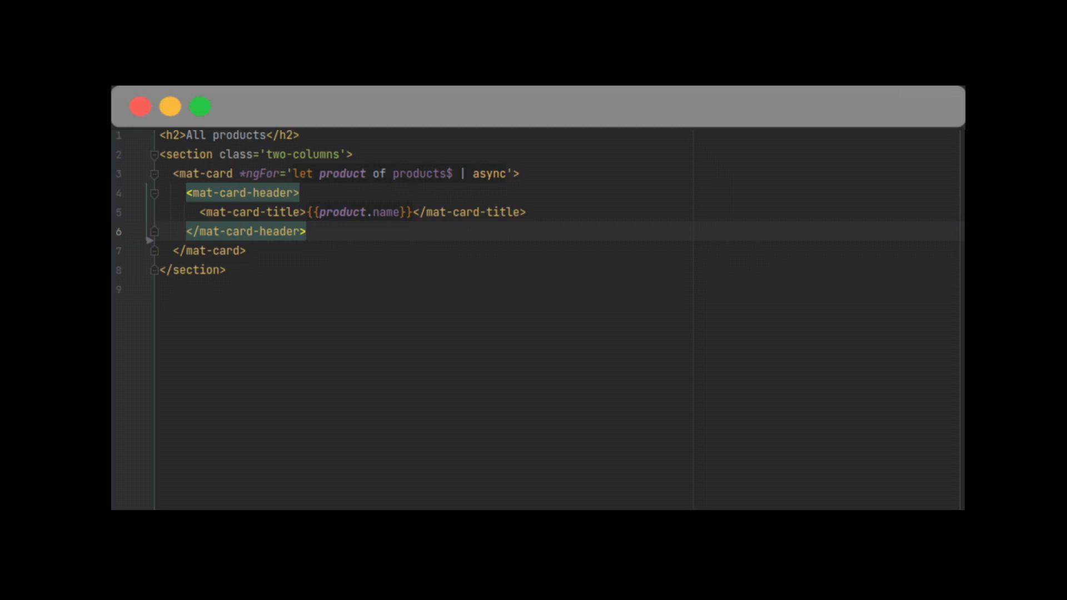
{"action": "type", "text": "<img mat-card-image [src]=\"product.imageUrl\" [alt]=\"product.name\">"}
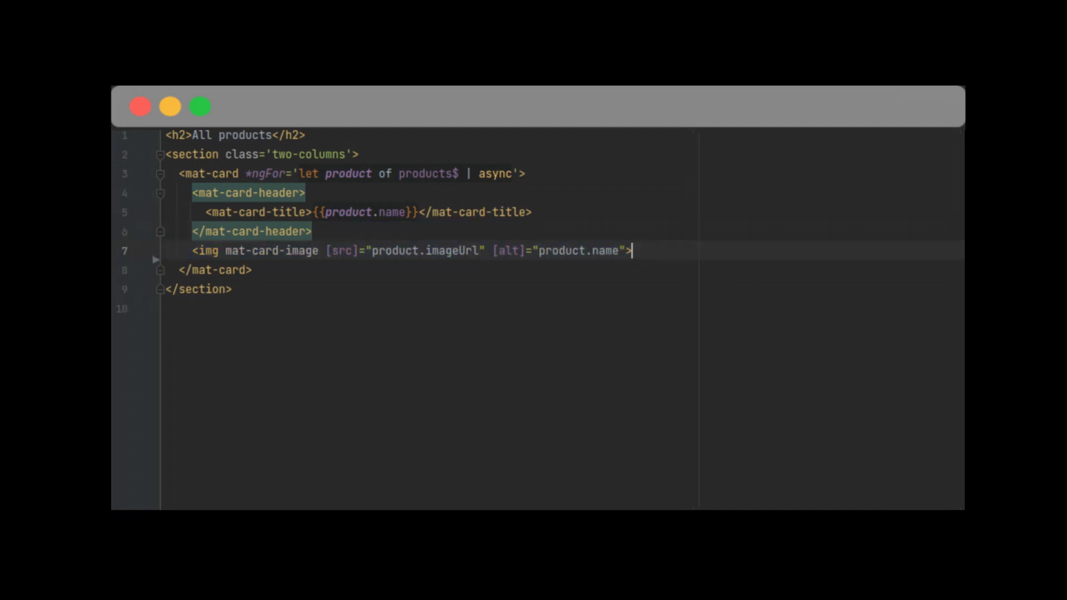